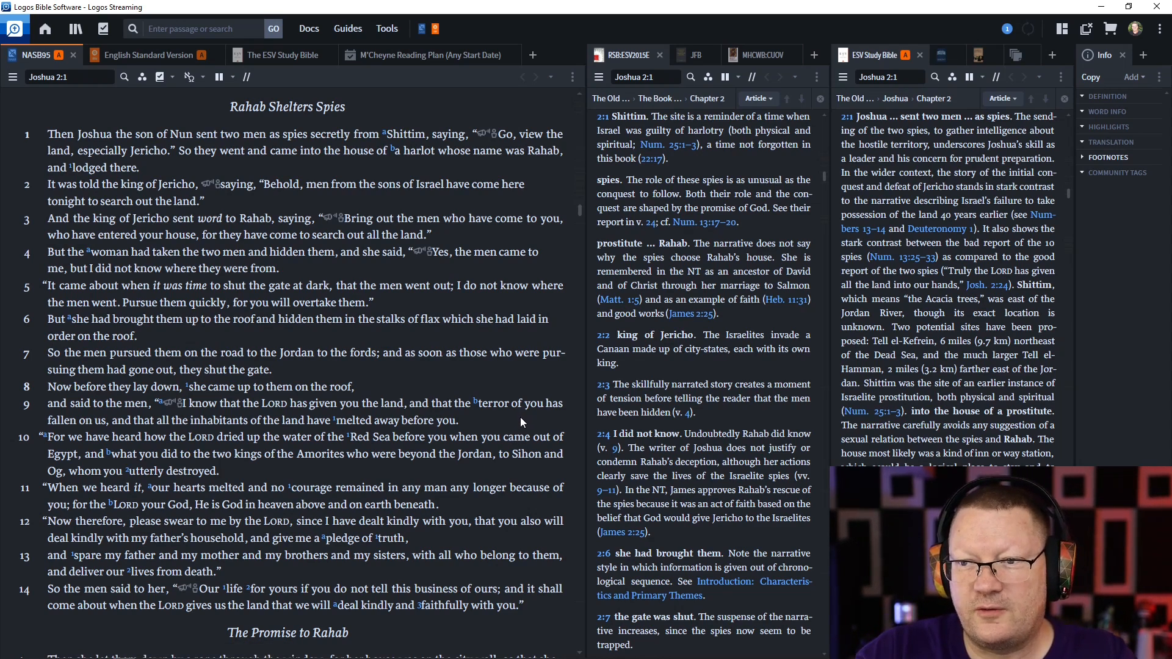
Read Joshua 2:1–24 in NASB95 while the RSB and ESV Study Bible notes sync.
scroll("down", 3)
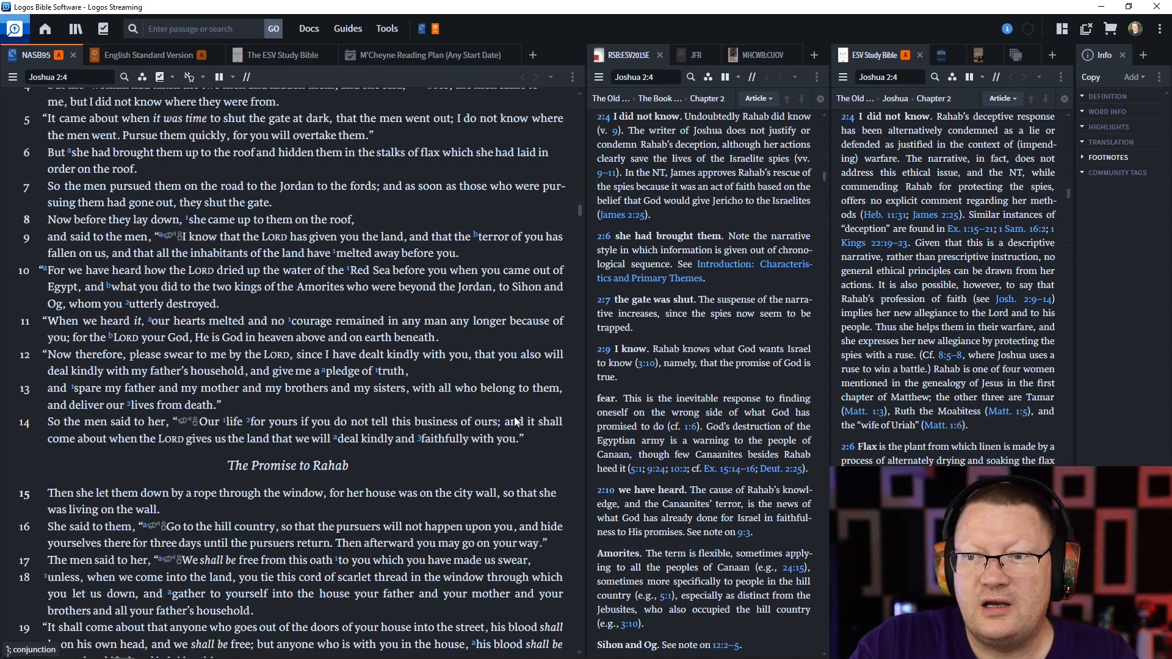
mouse_move(539, 566)
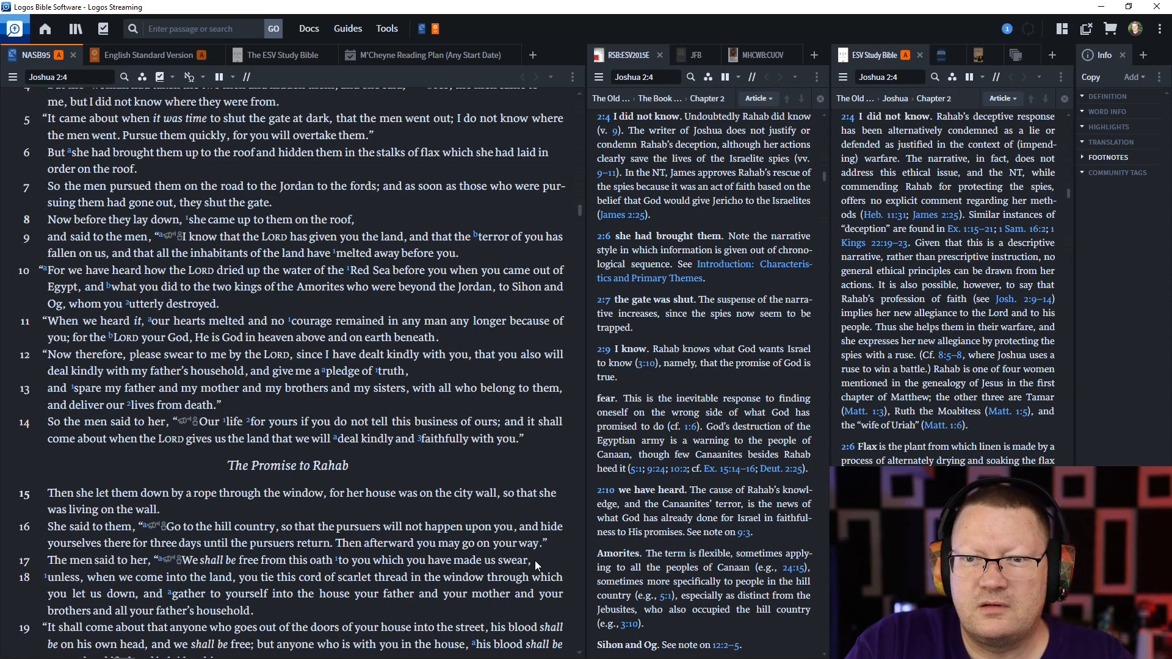
scroll("down", 3)
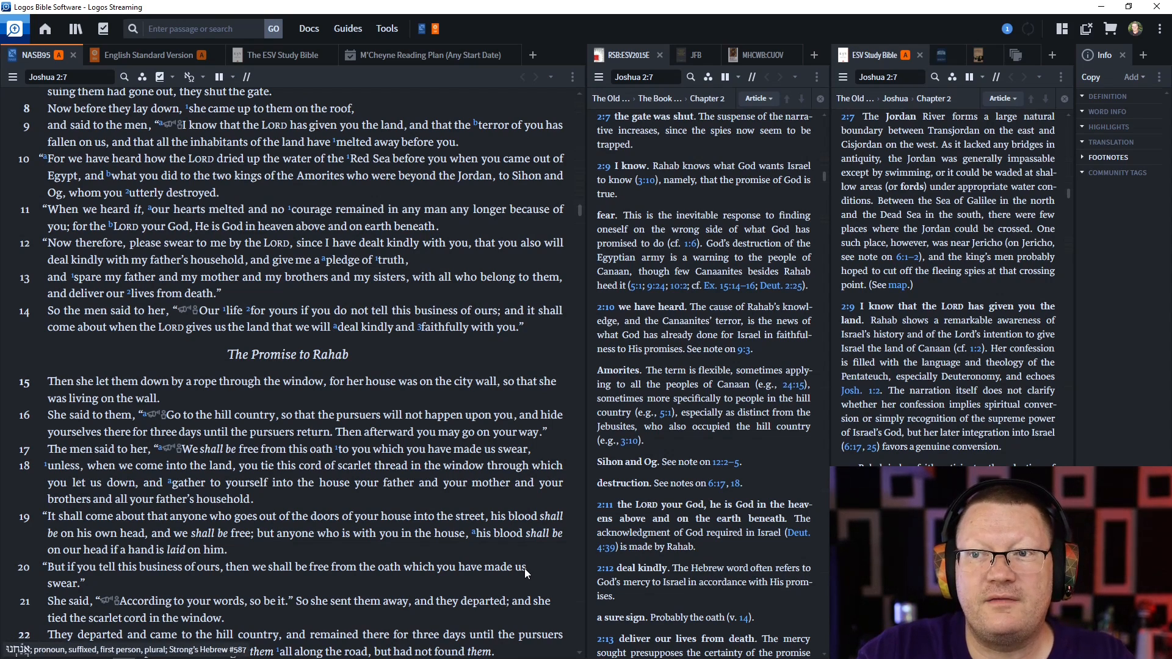
scroll("down", 3)
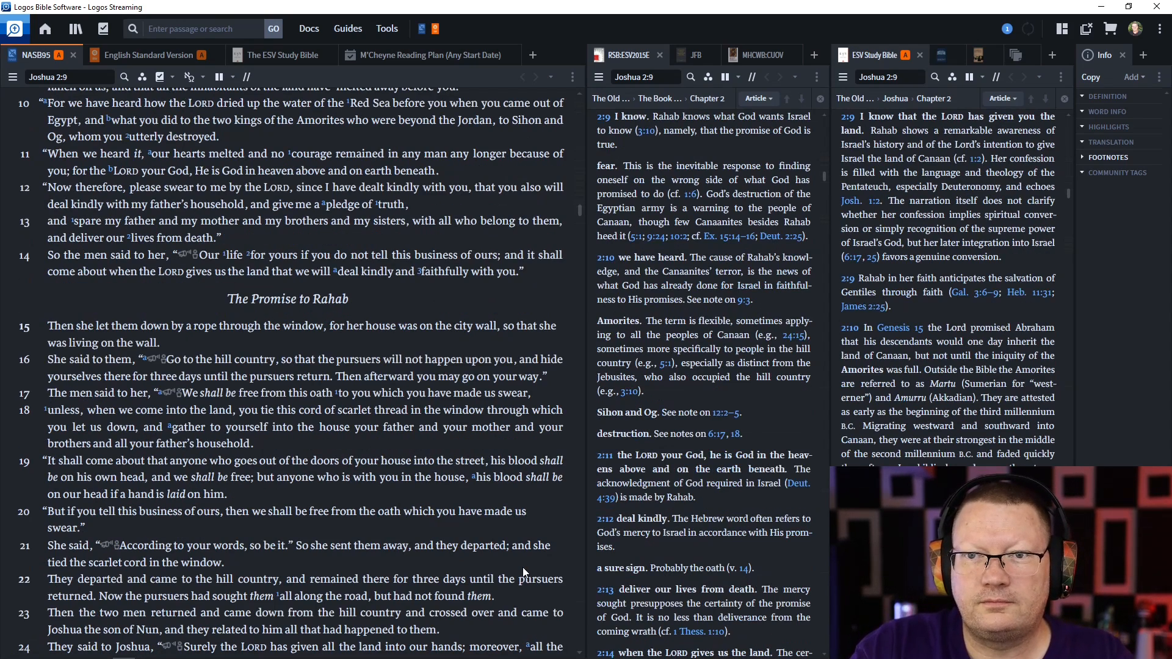
mouse_move(525, 571)
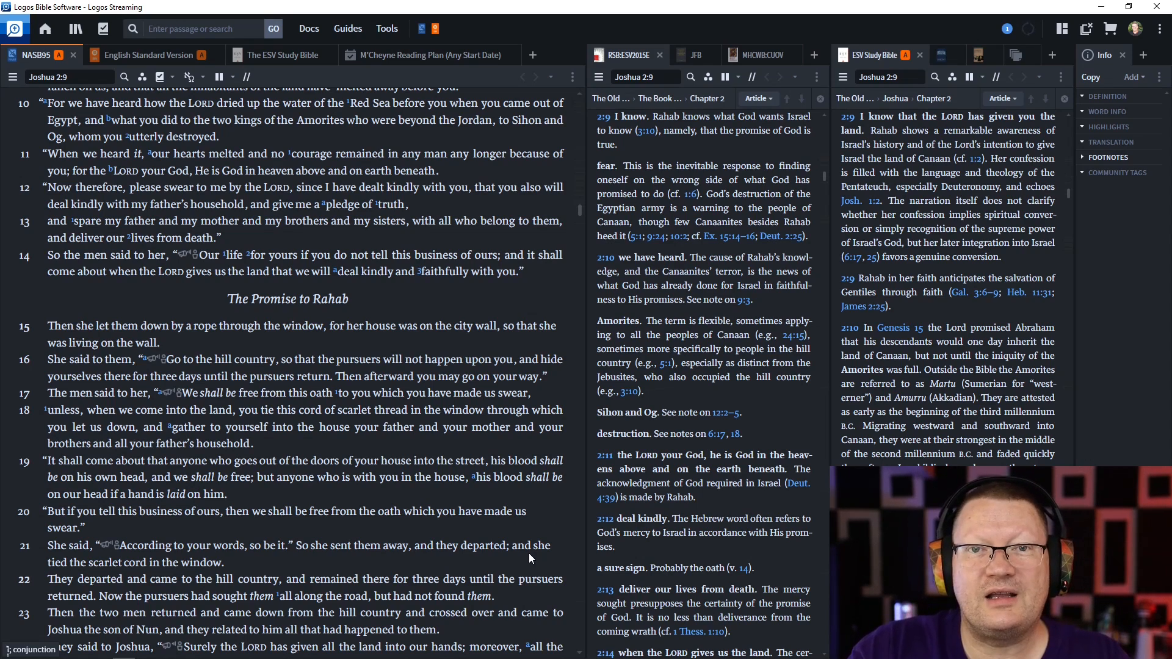
scroll("down", 3)
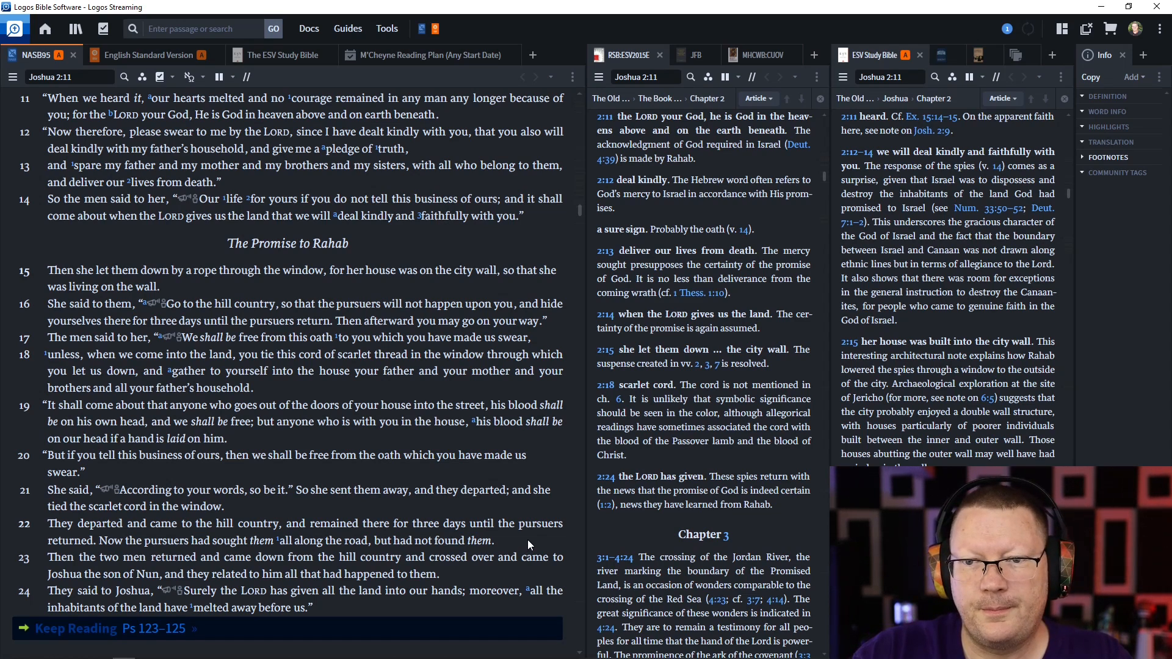
Scroll briefly into Joshua 3, then return to Joshua 2:1 so both commentaries resync.
scroll("down", 3)
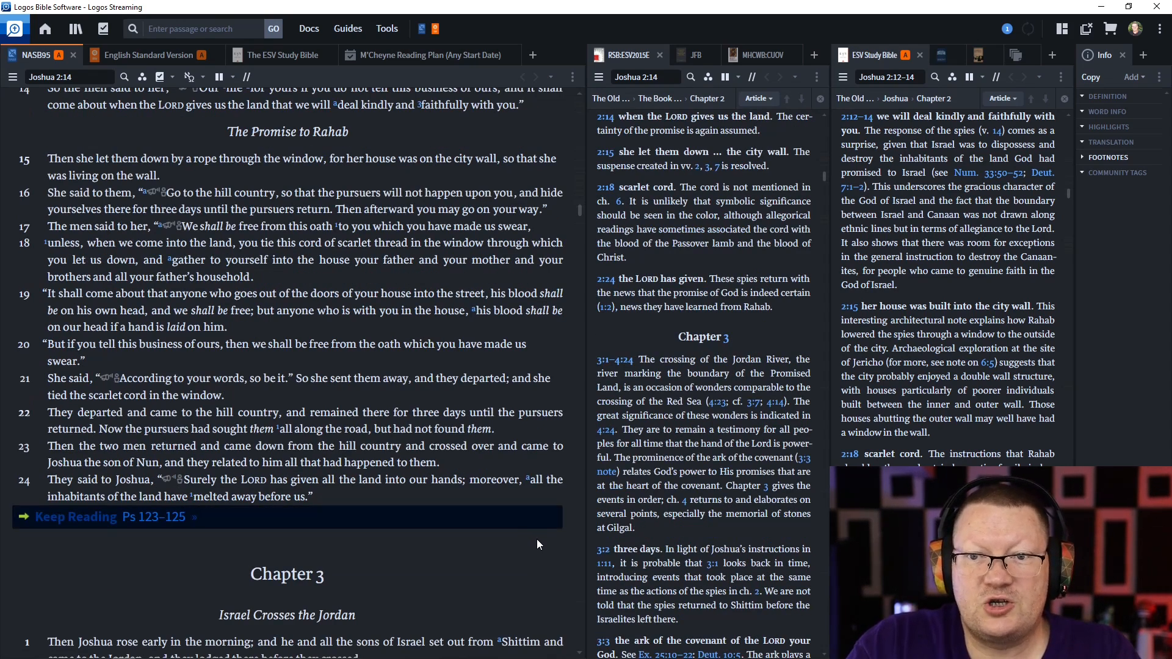
scroll("down", 3)
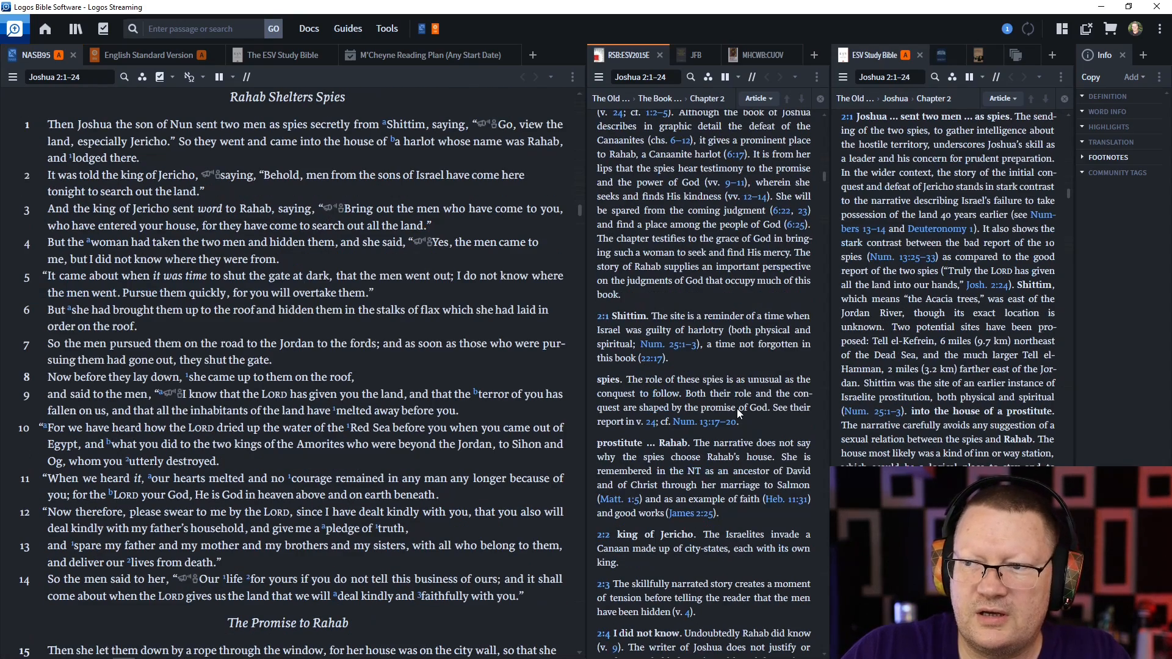
Skim Joshua 2 again until both study-bible panes reach 2:24 and Chapter 3.
scroll("down", 3)
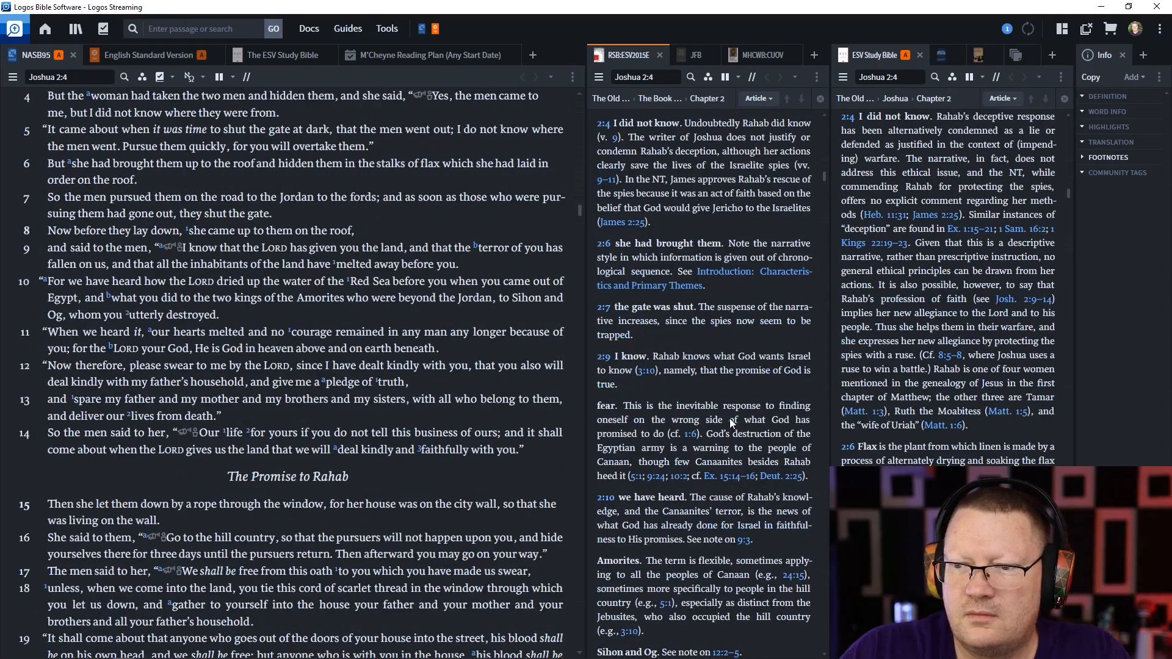
scroll("down", 3)
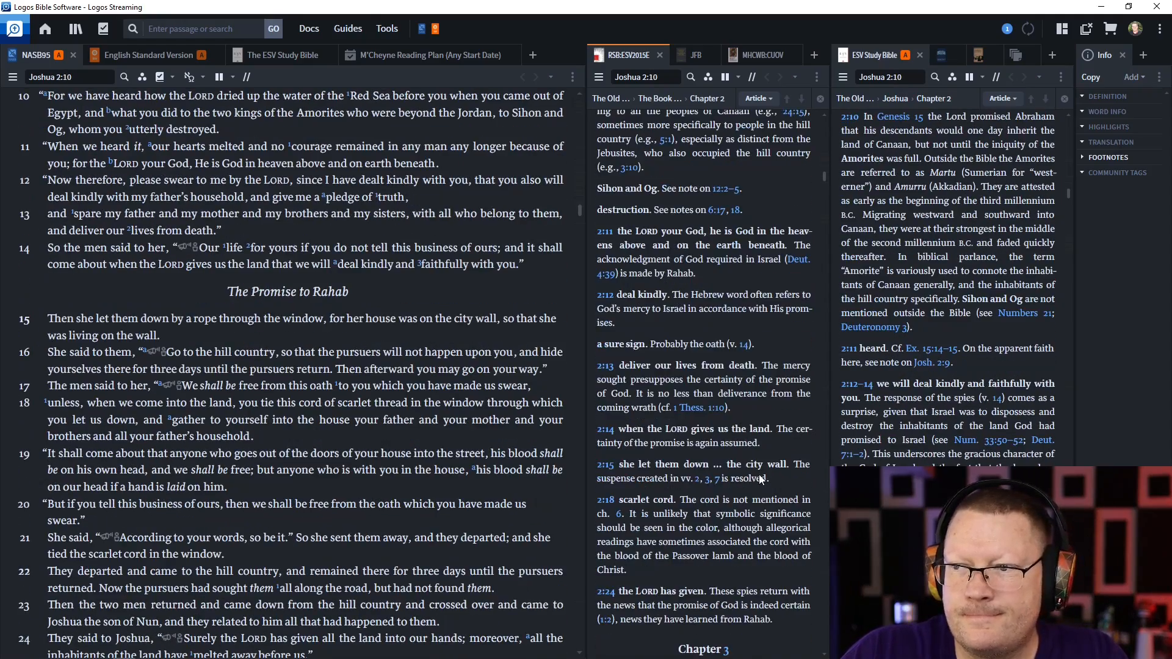
scroll("down", 3)
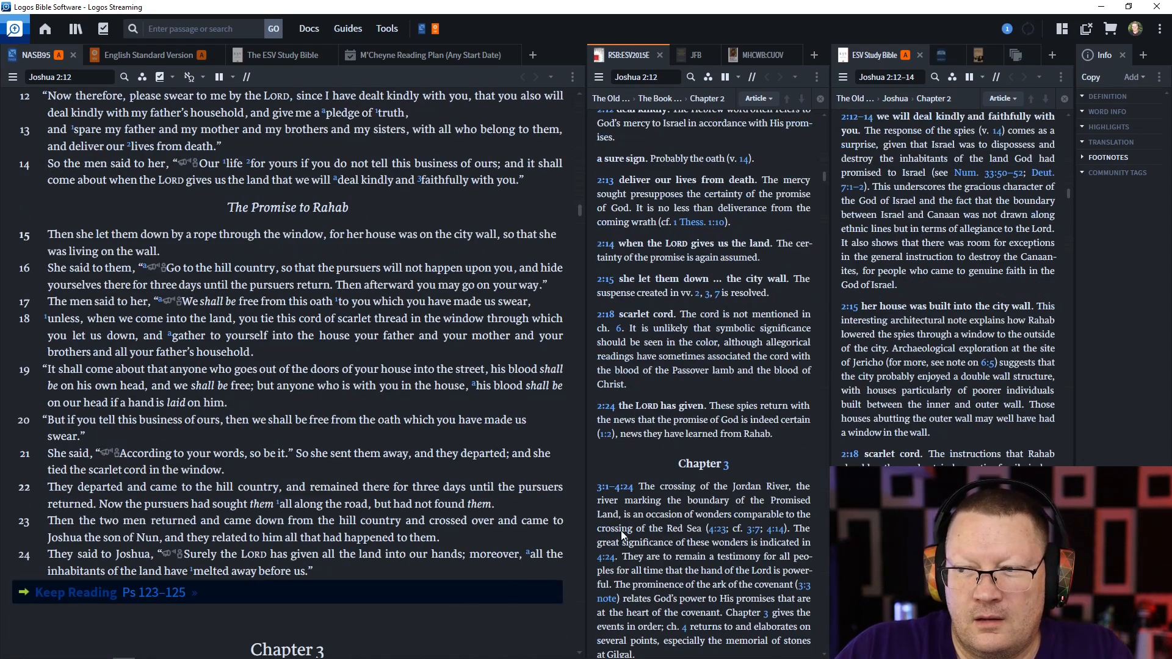
scroll("down", 3)
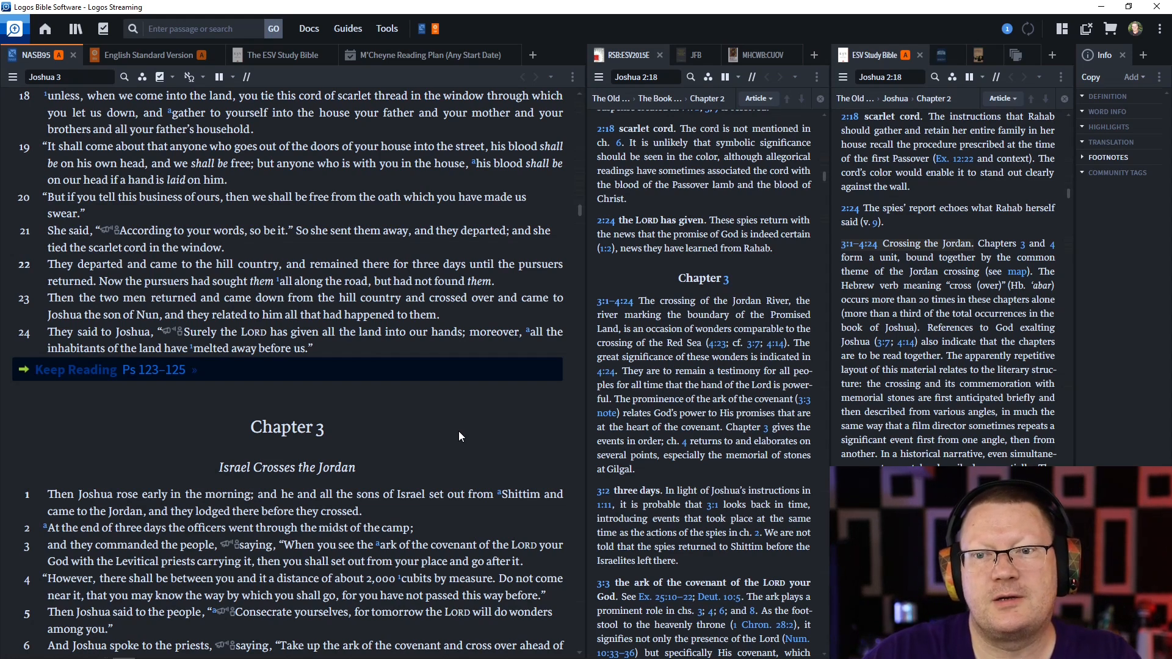
mouse_move(159, 378)
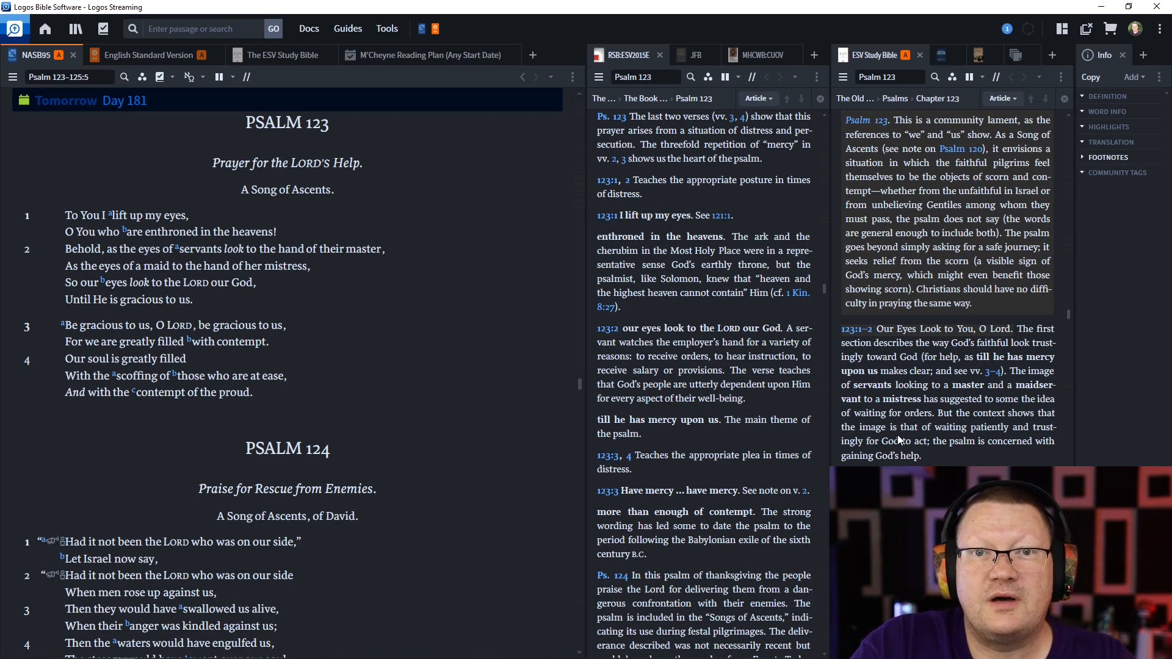
Read Psalms 123–124 until the notes reach 124:8 and the Psalm 125 introduction.
scroll("down", 3)
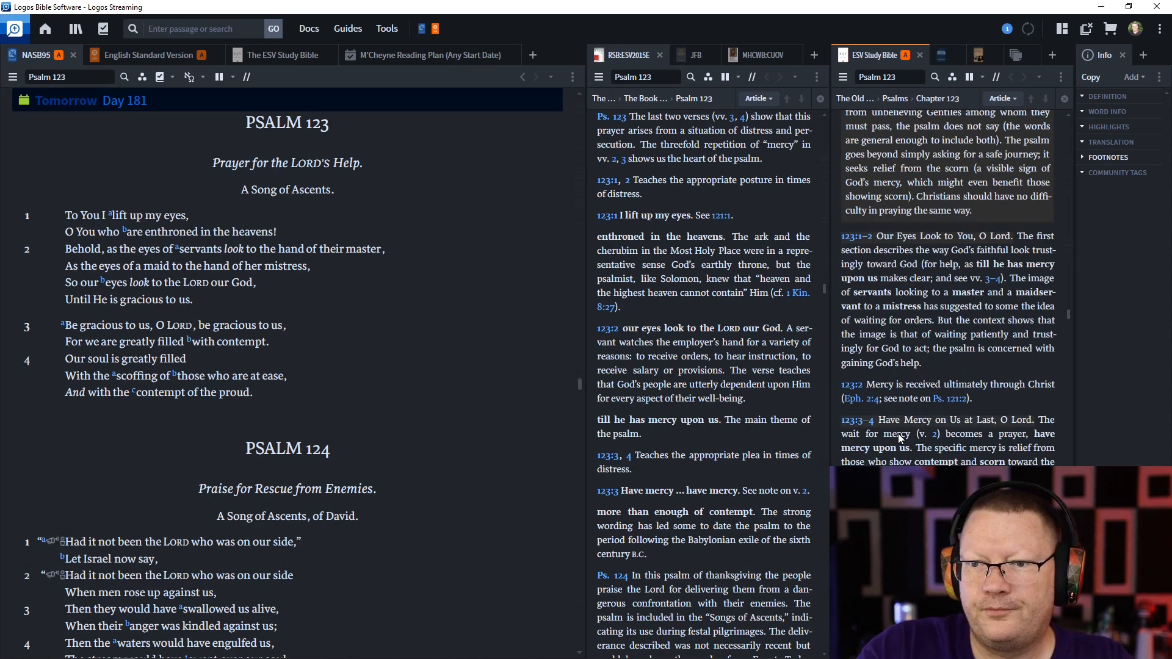
scroll("down", 3)
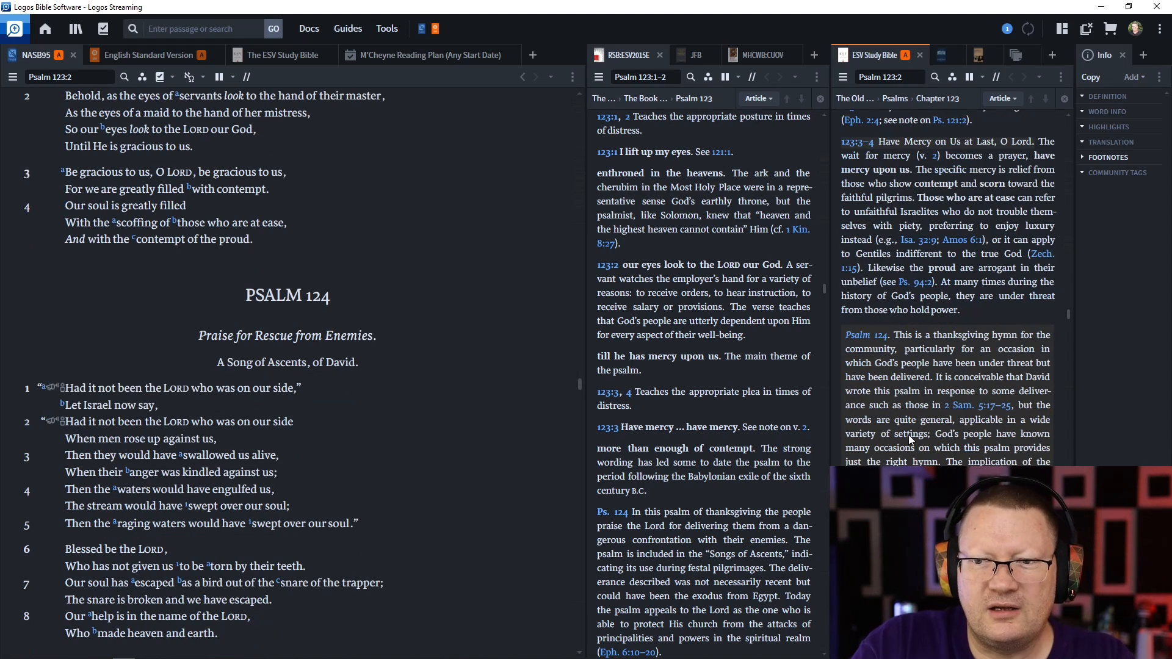
mouse_move(920, 447)
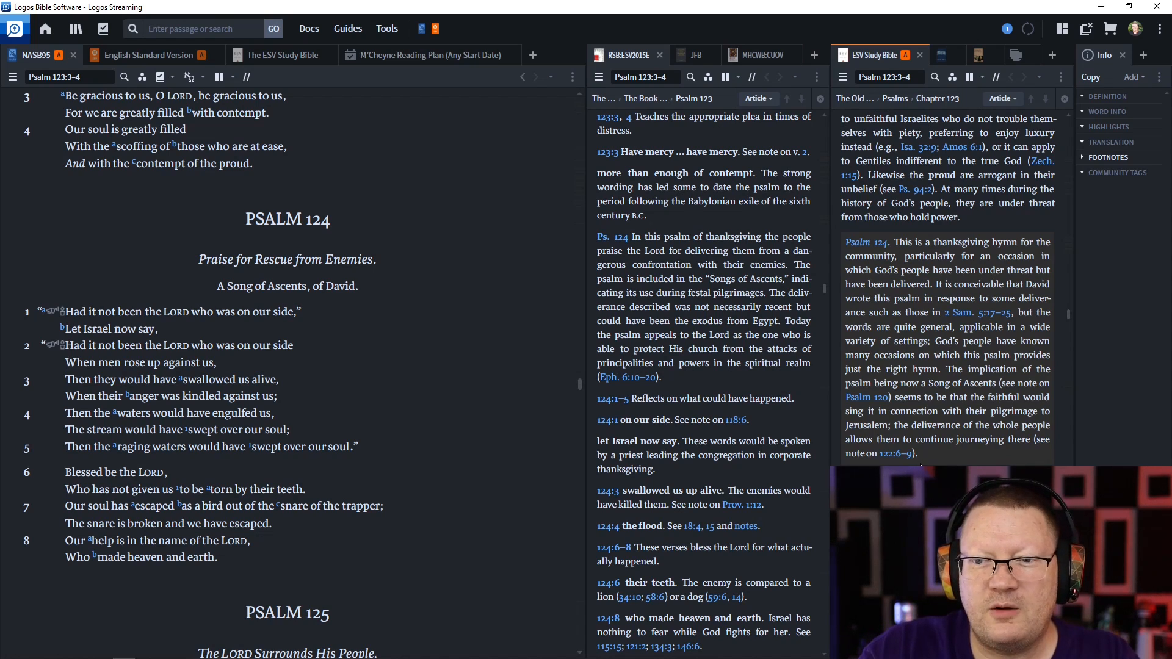
scroll("down", 3)
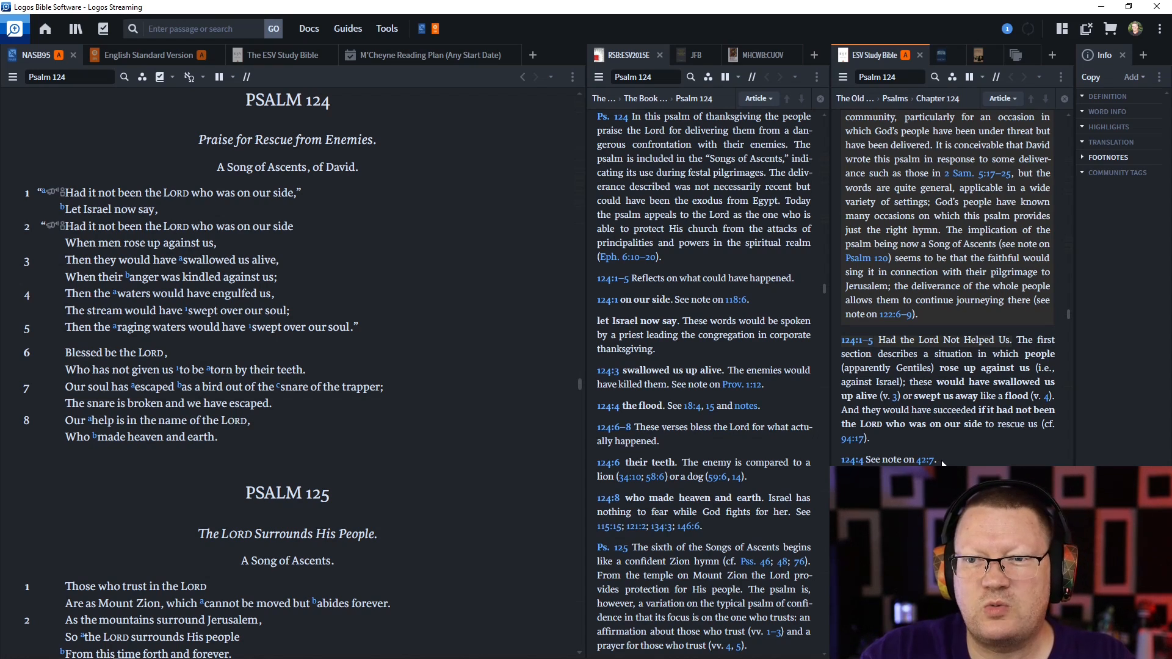
scroll("down", 3)
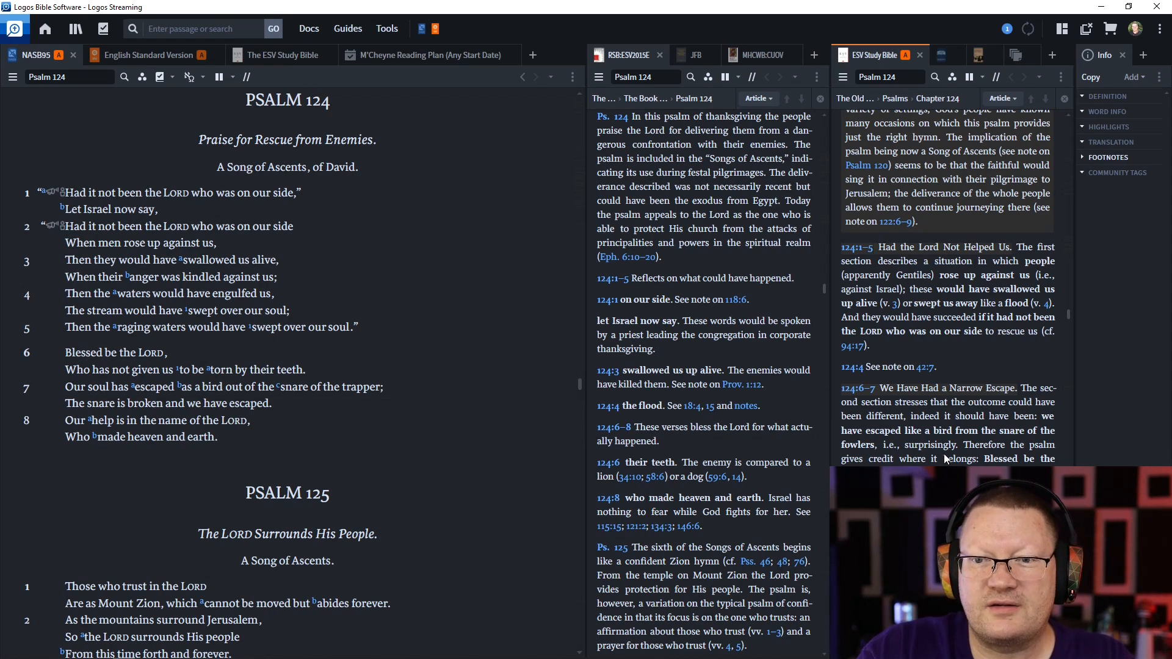
scroll("down", 3)
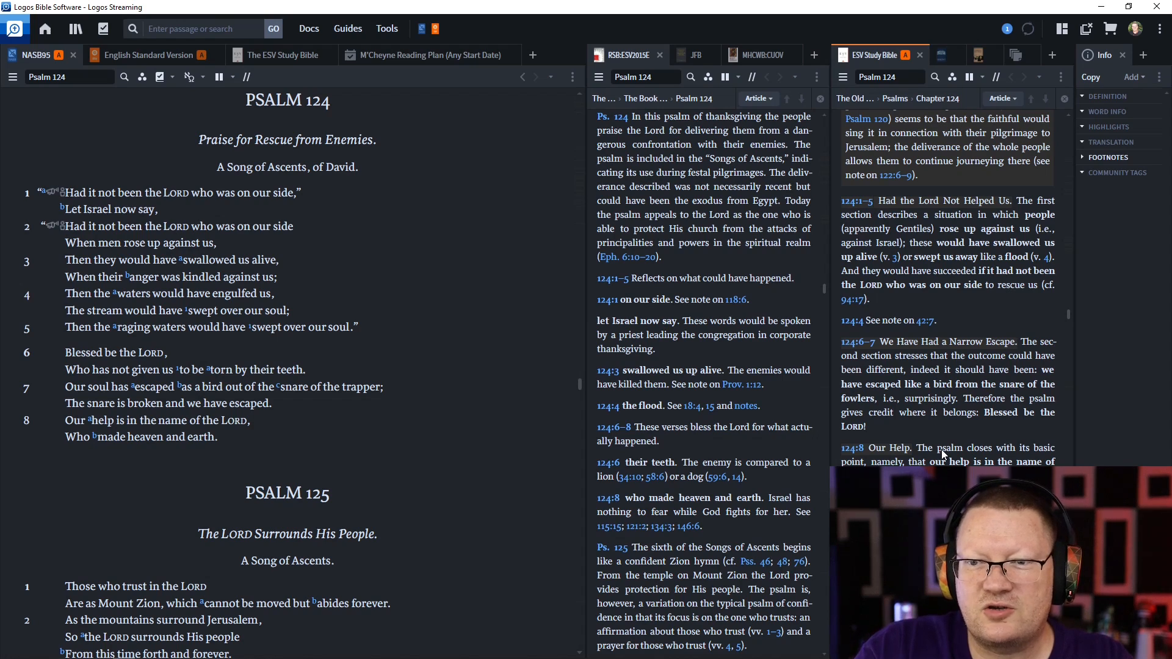
scroll("down", 3)
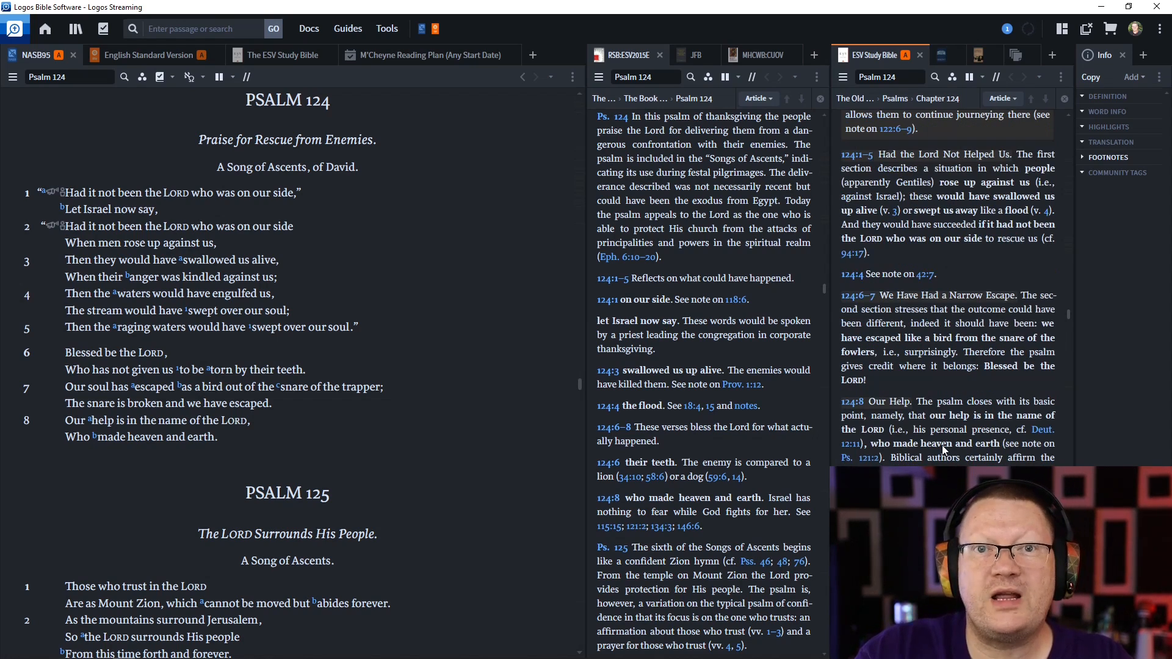
scroll("down", 3)
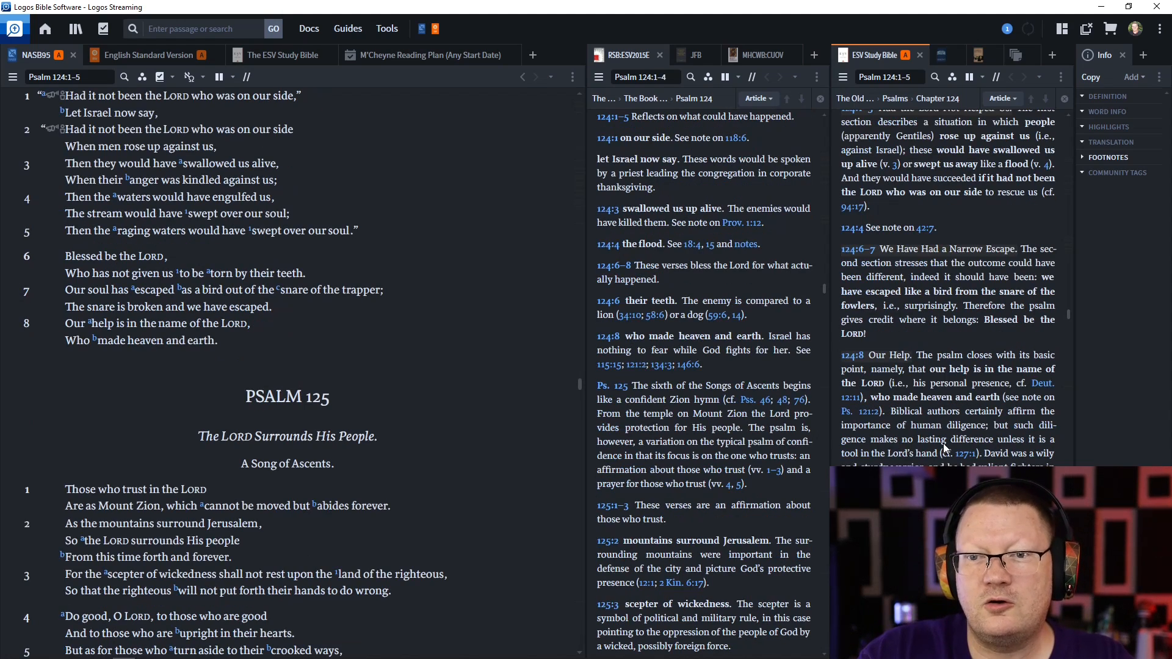
scroll("down", 3)
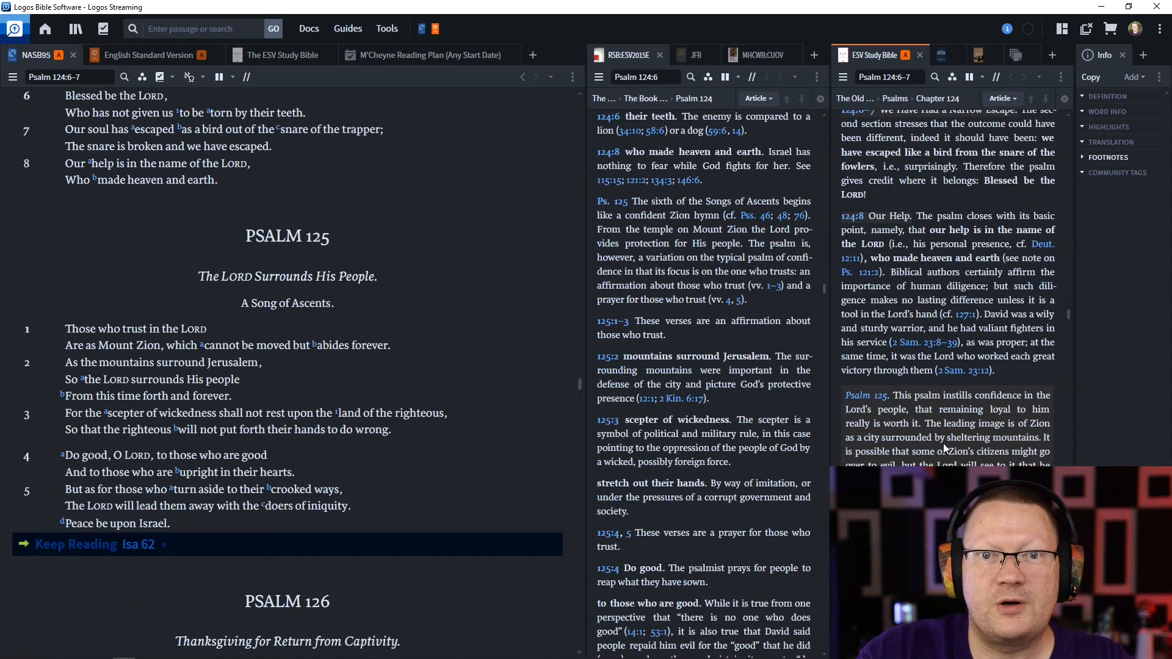
Read the ESV Study Bible notes on Psalm 125:4–5 into the Psalm 126 introduction.
scroll("down", 3)
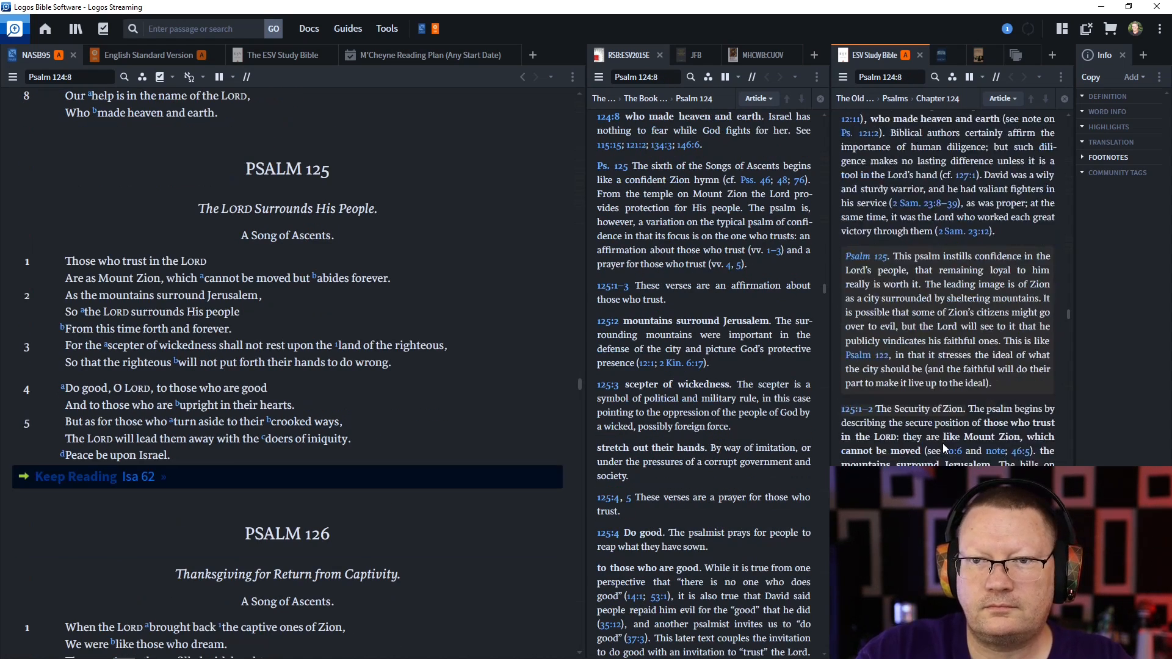
scroll("down", 3)
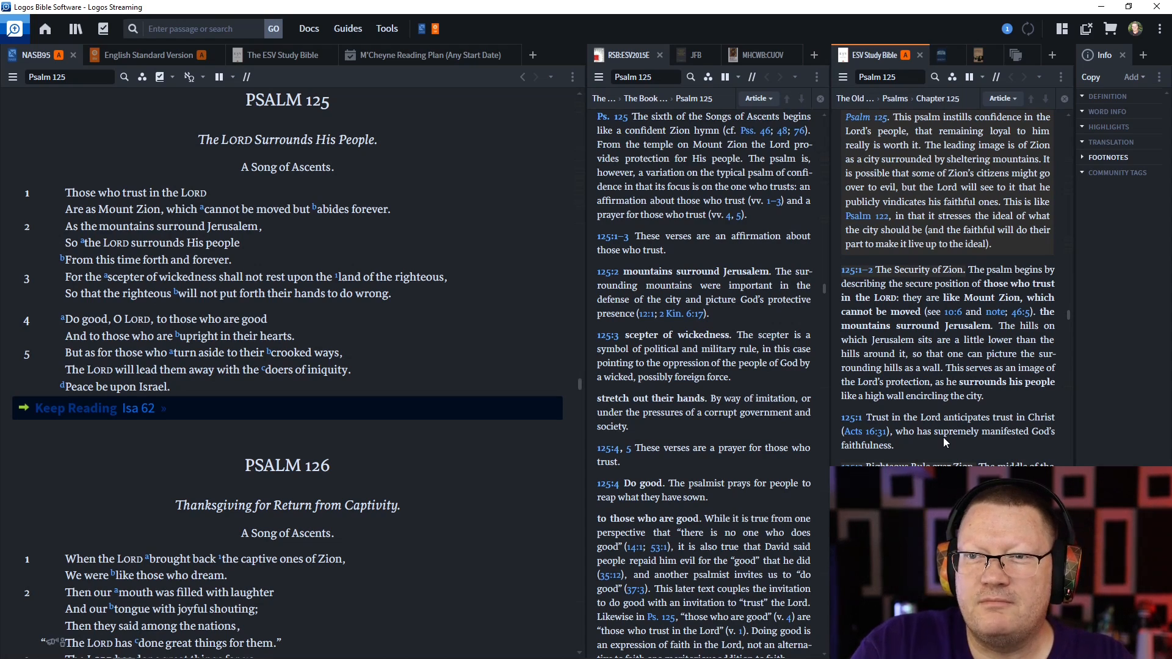
scroll("down", 3)
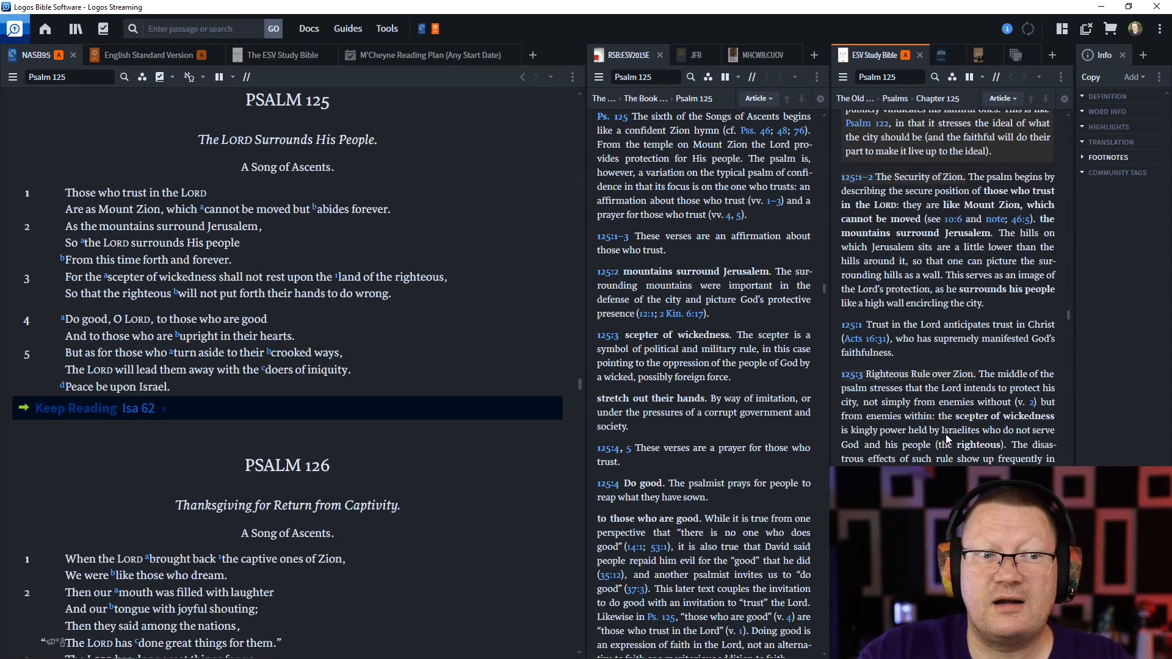
scroll("down", 3)
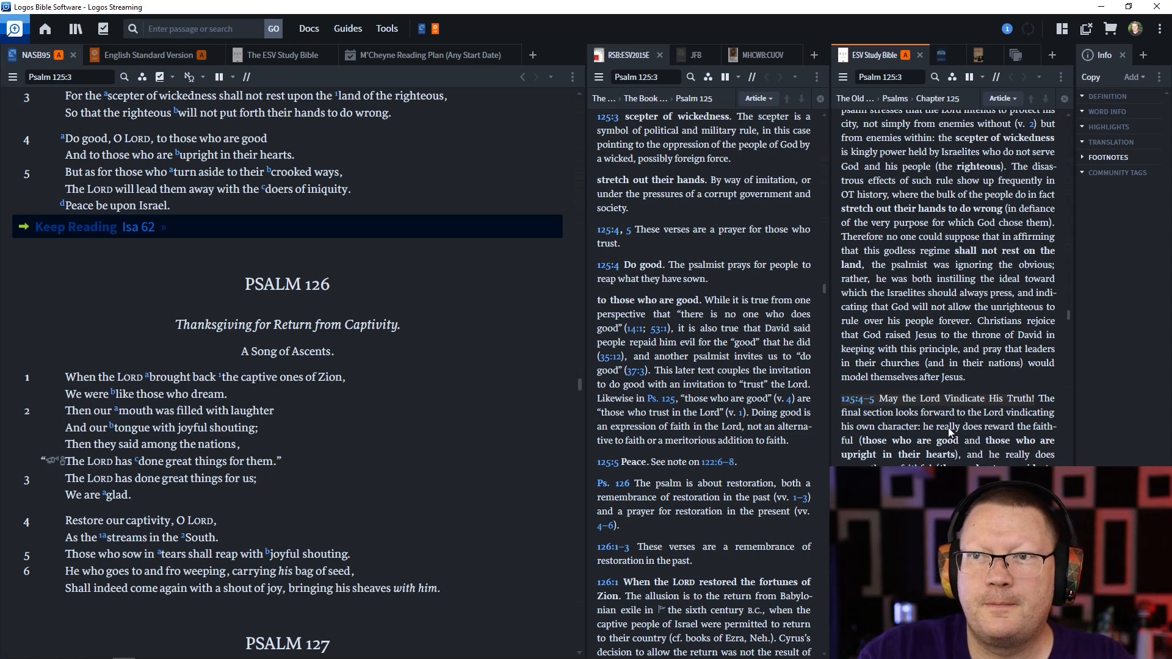
scroll("down", 3)
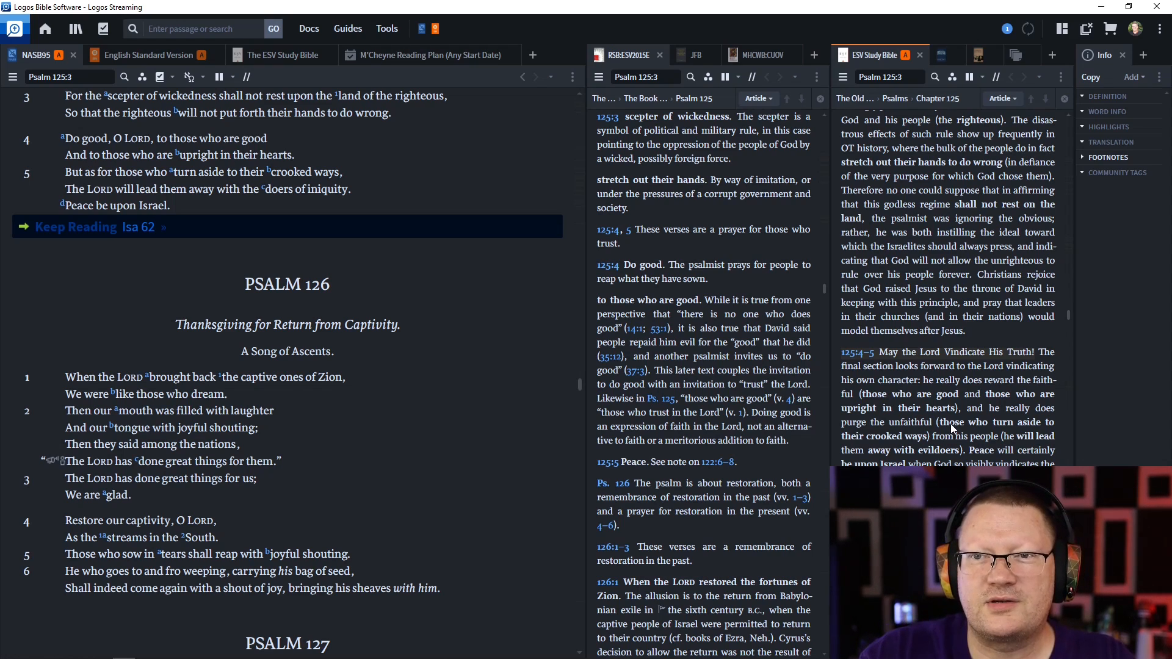
scroll("down", 3)
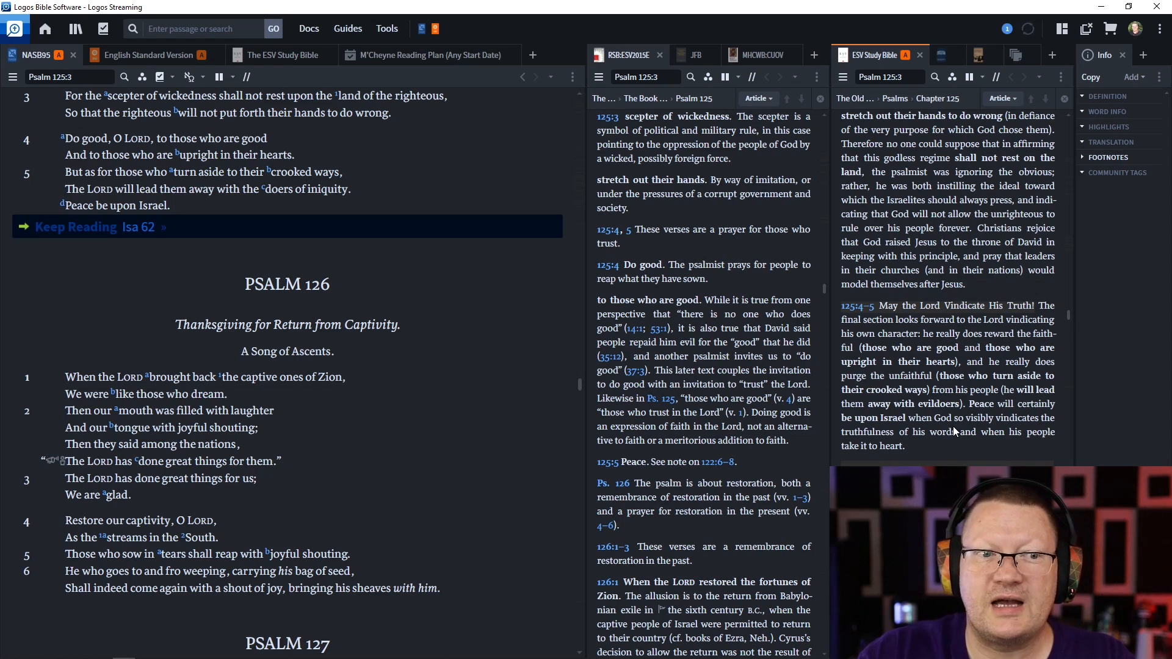
scroll("down", 3)
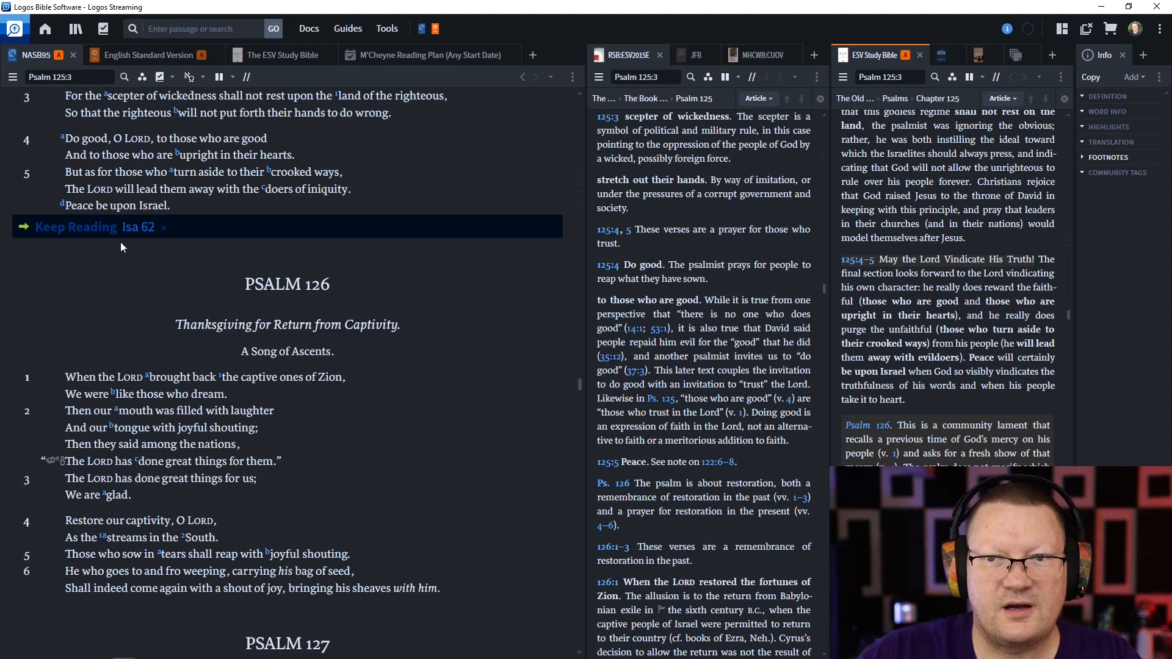
Load the Isaiah 62 reading and read to verse 12, with notes through 62:11.
left_click(76, 226)
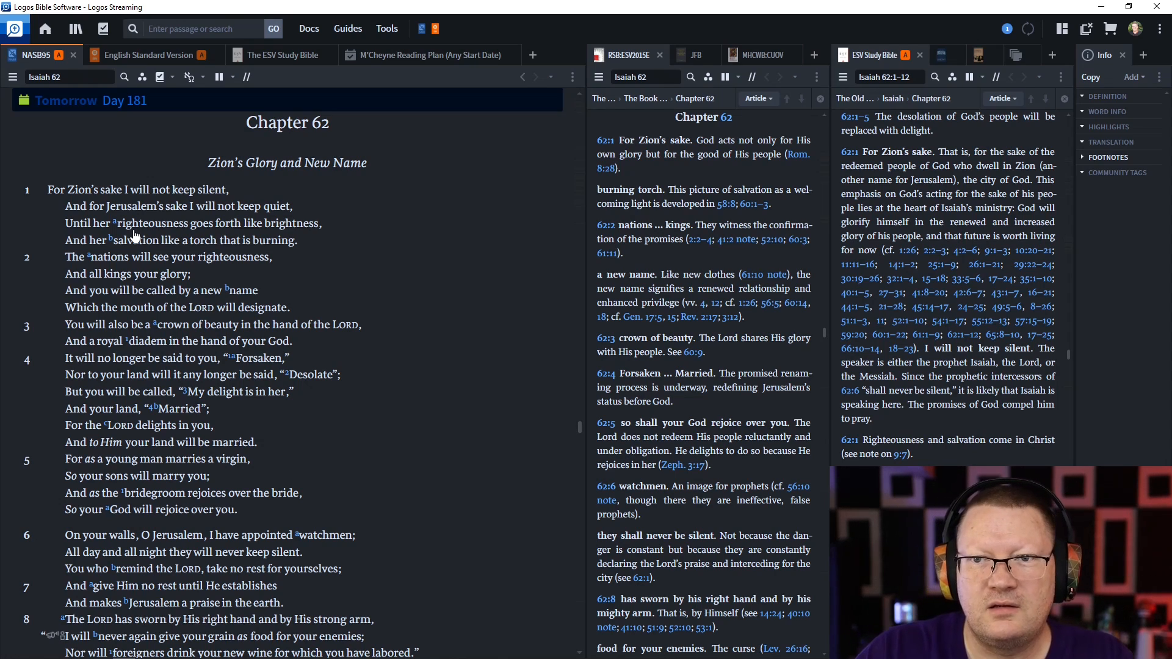
mouse_move(361, 297)
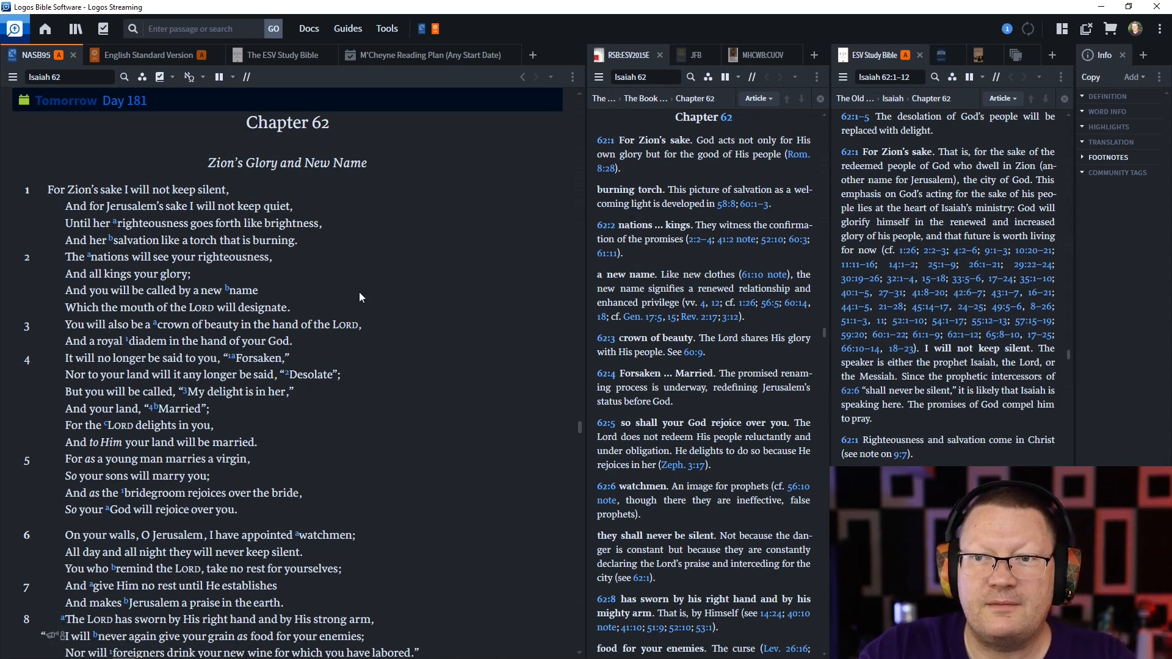
mouse_move(484, 464)
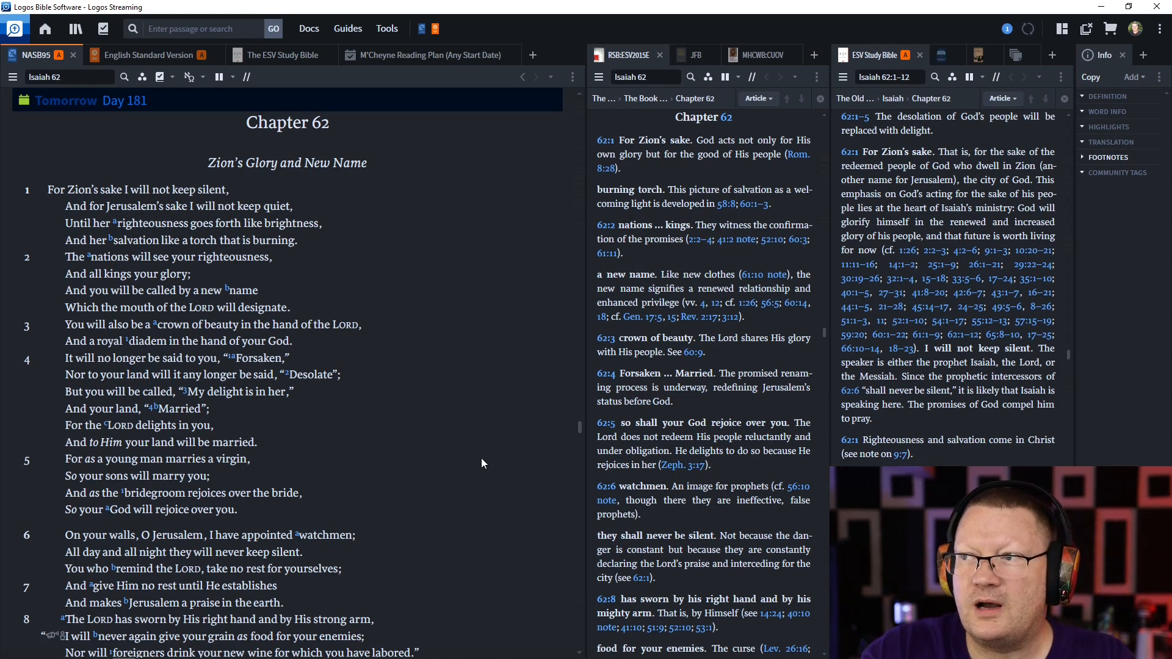
mouse_move(431, 455)
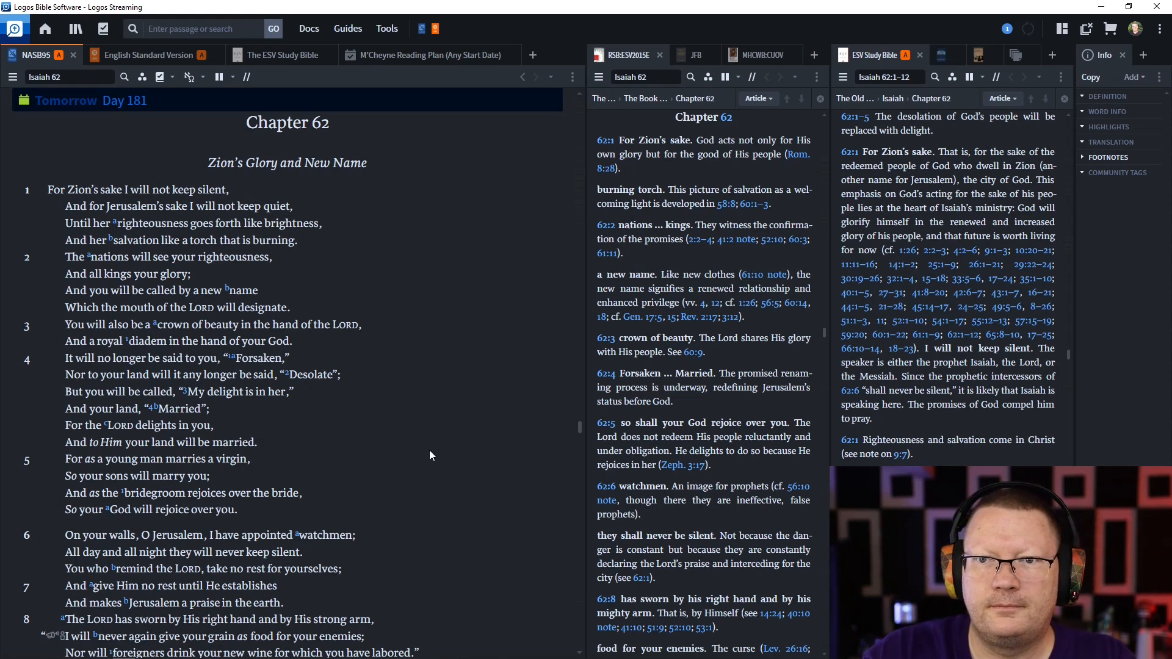
mouse_move(462, 456)
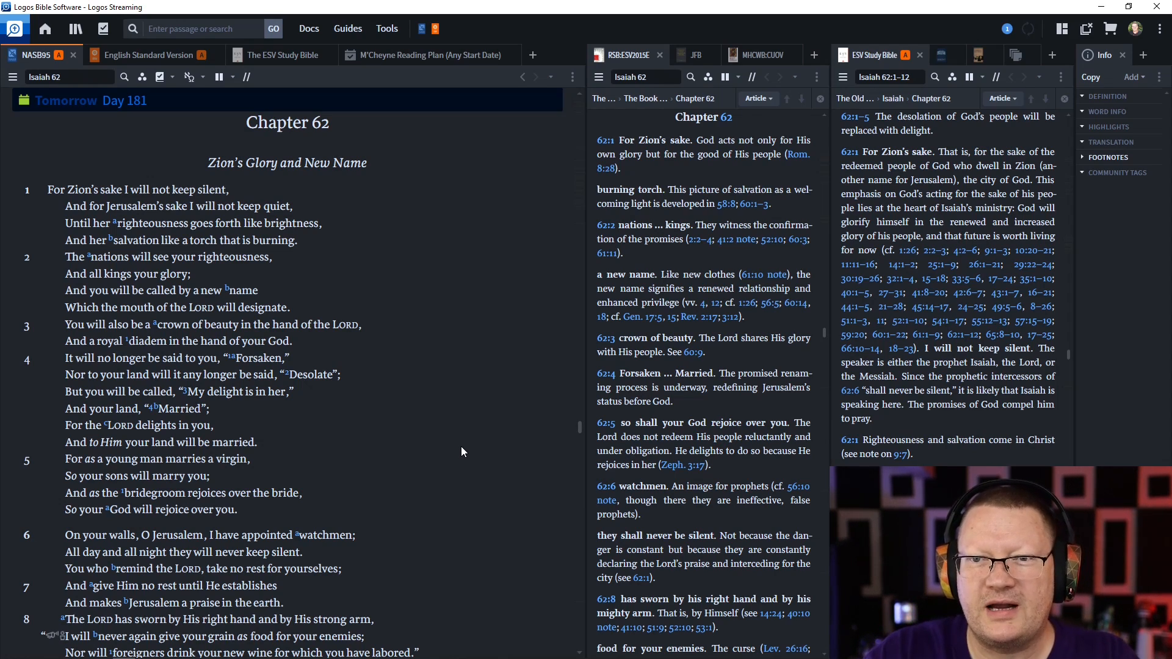
mouse_move(466, 444)
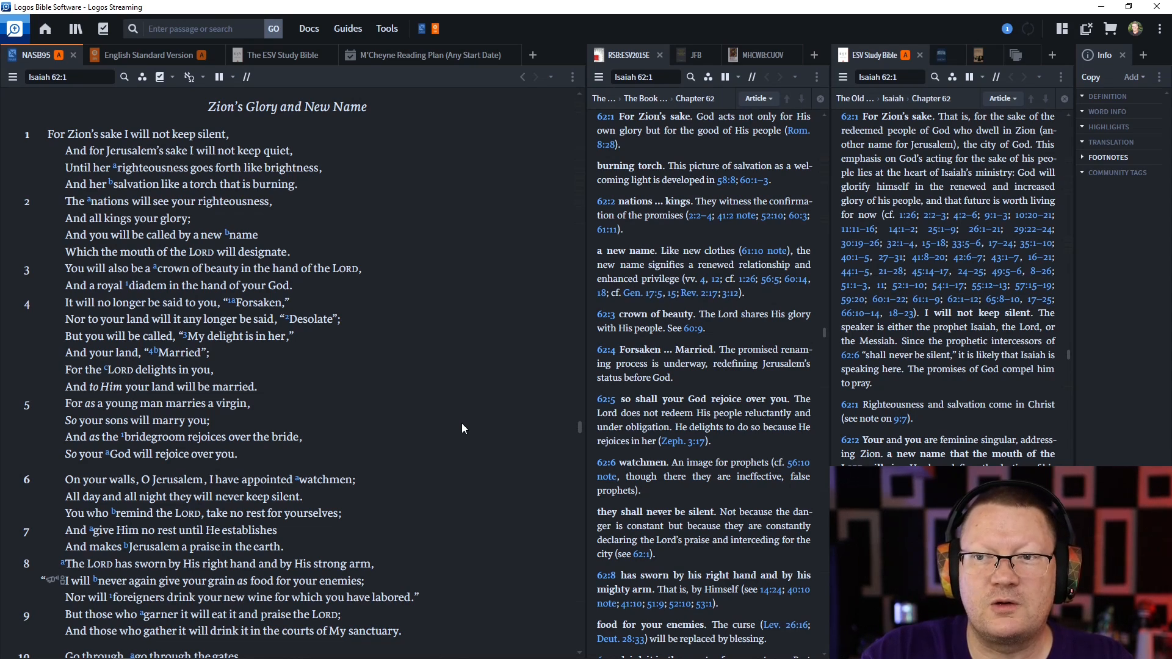
scroll("down", 3)
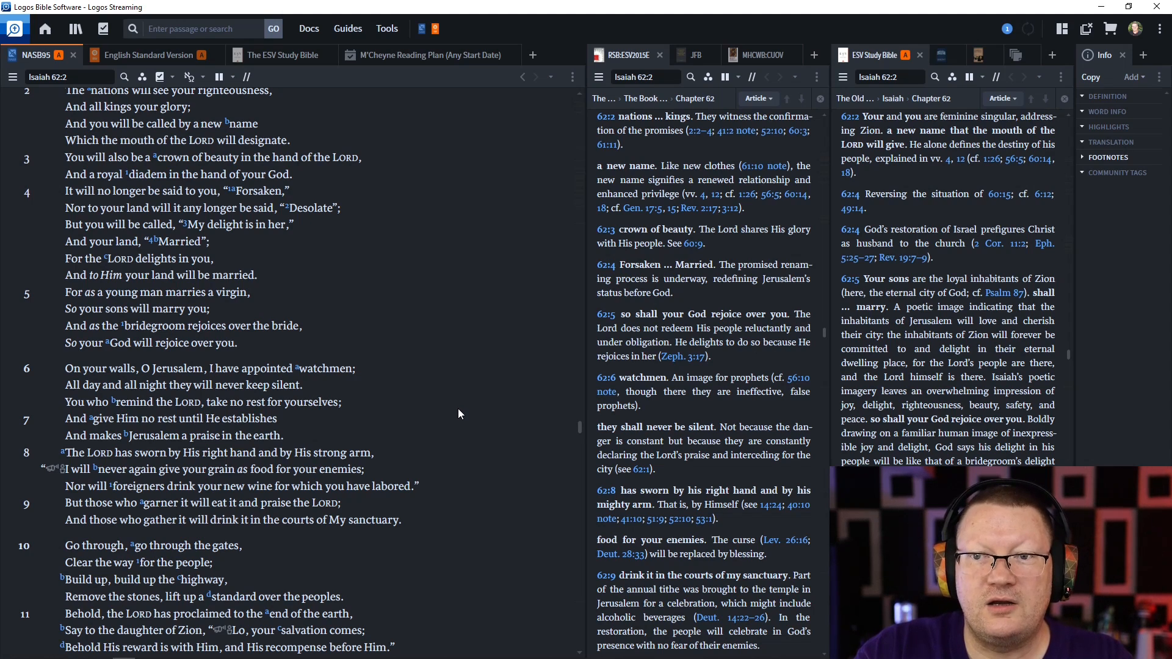
scroll("down", 3)
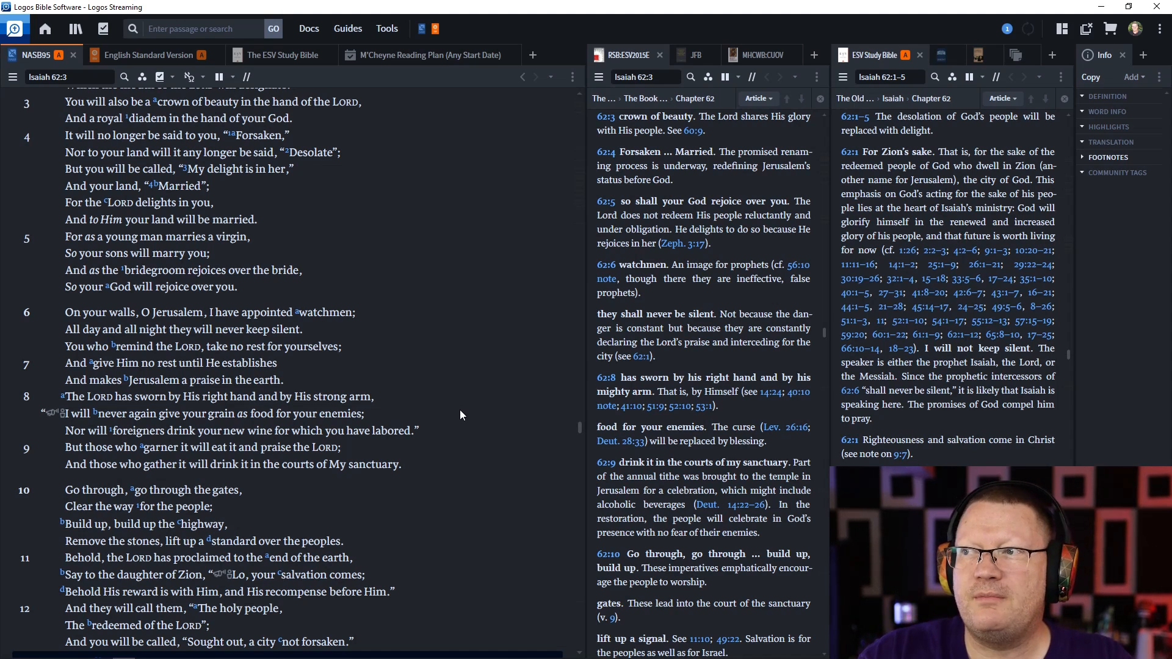
scroll("down", 3)
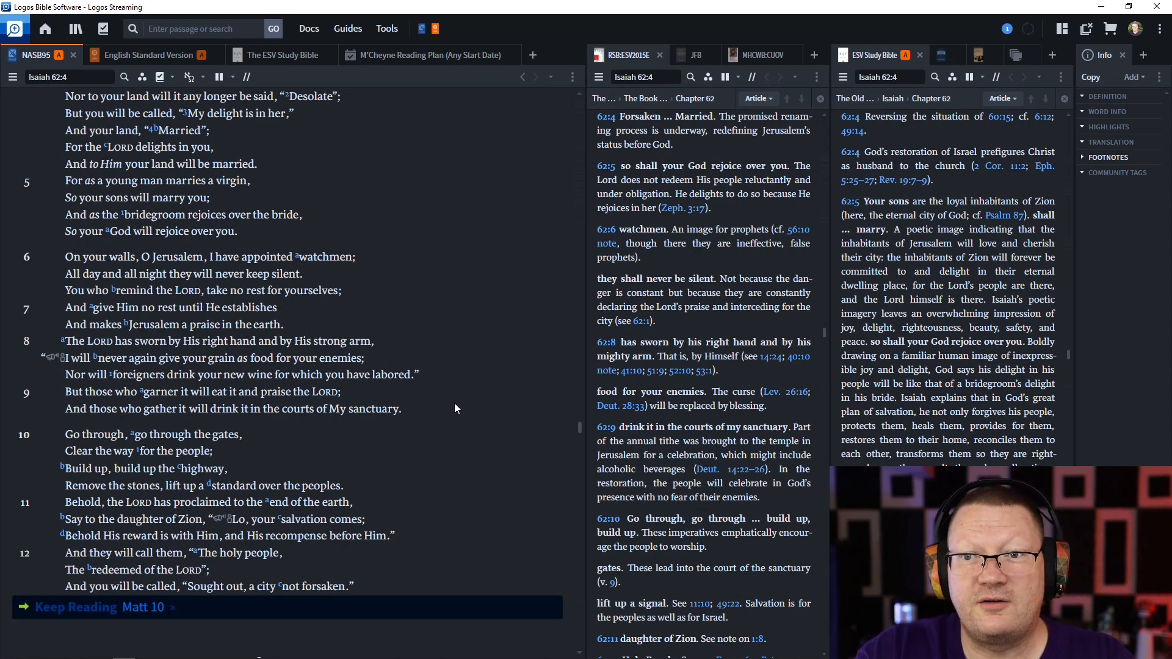
mouse_move(469, 420)
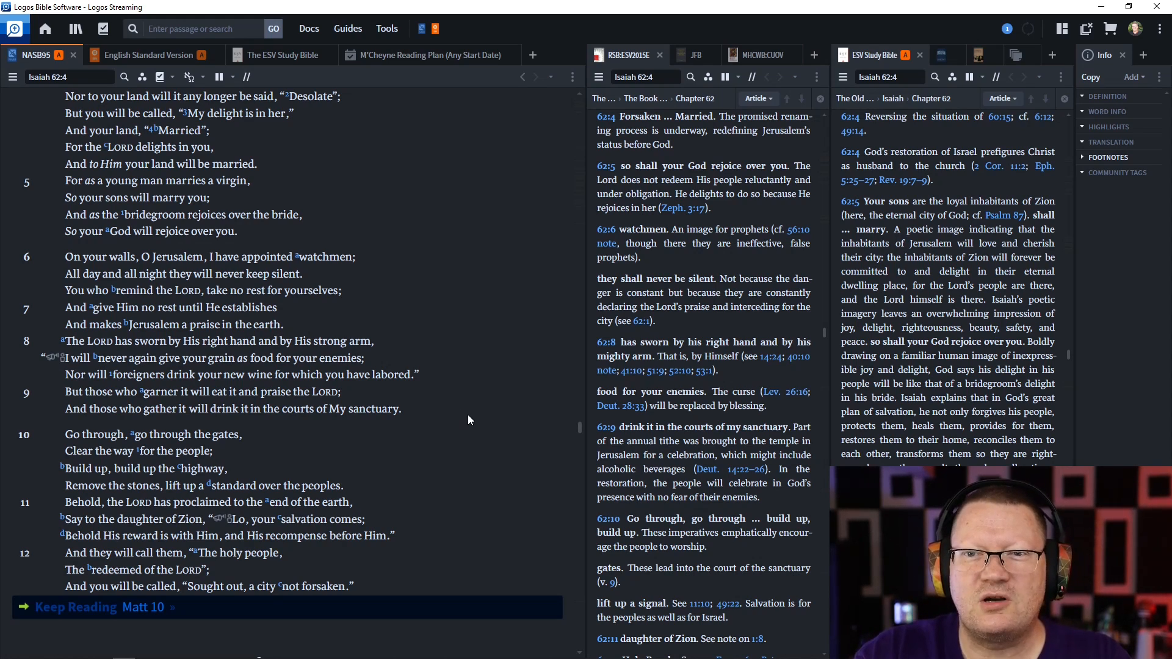
scroll("down", 3)
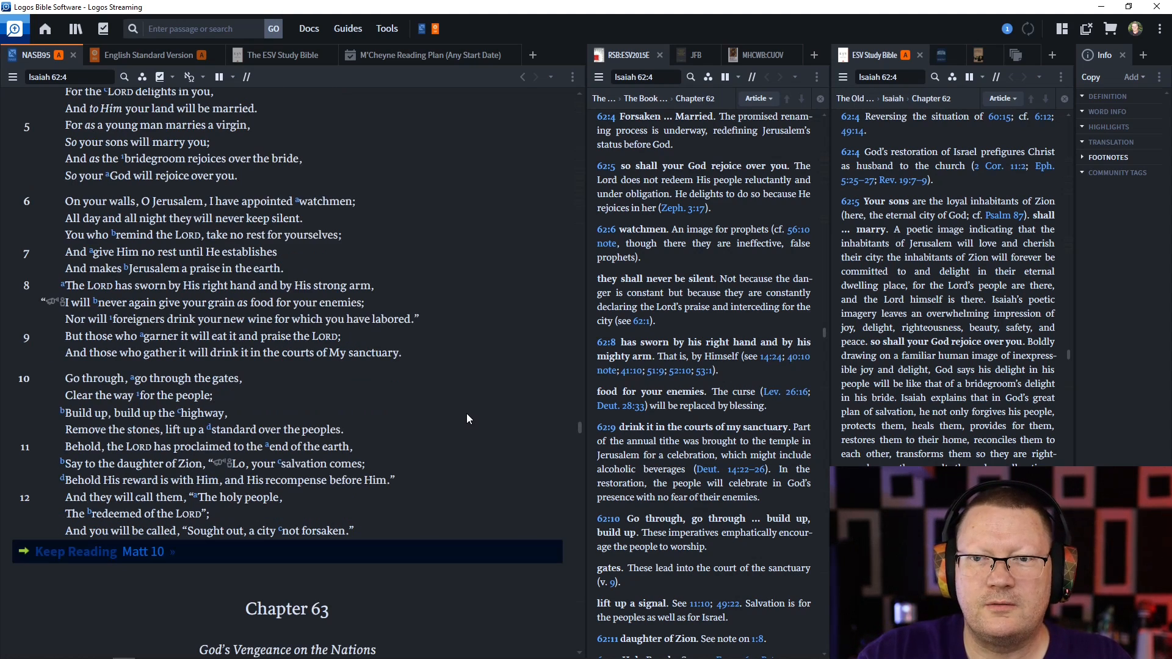
Scroll past Isaiah 62:12 so both commentaries show notes on verses 6–12 and 63:1–3.
scroll("down", 3)
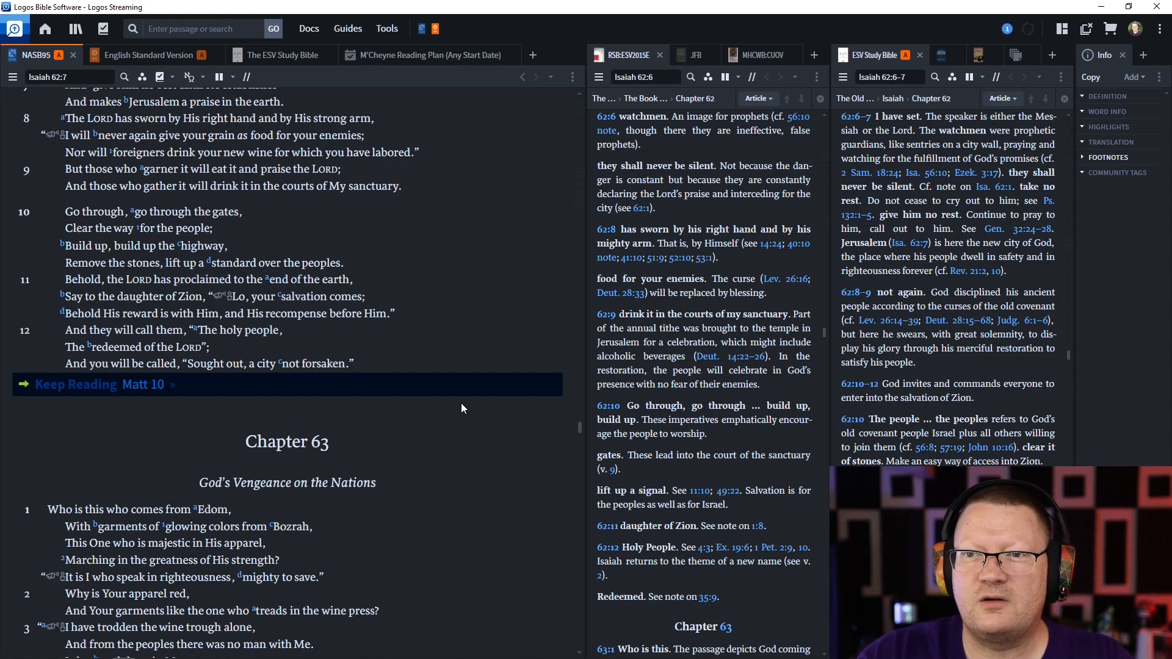
mouse_move(465, 406)
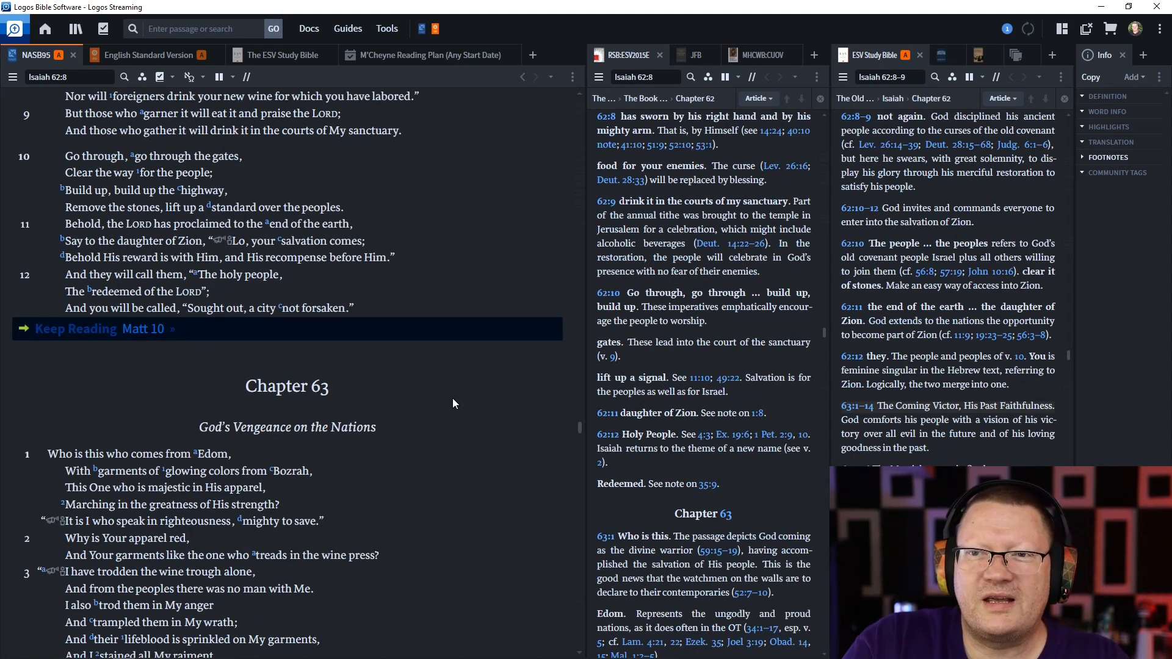
mouse_move(457, 403)
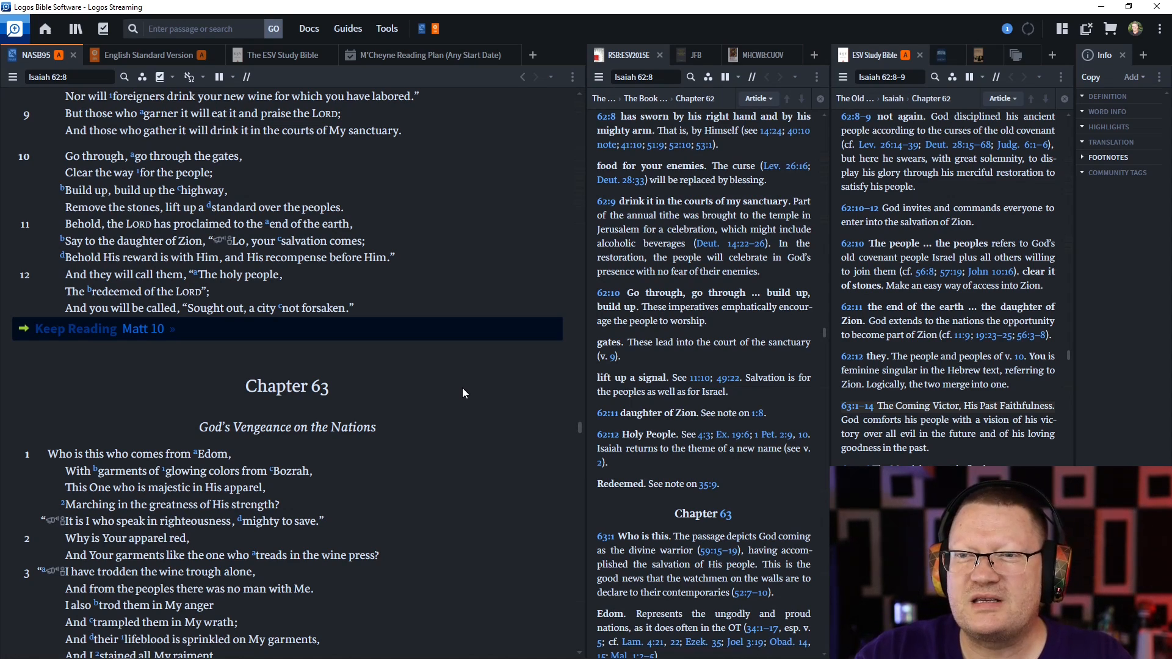
scroll("down", 3)
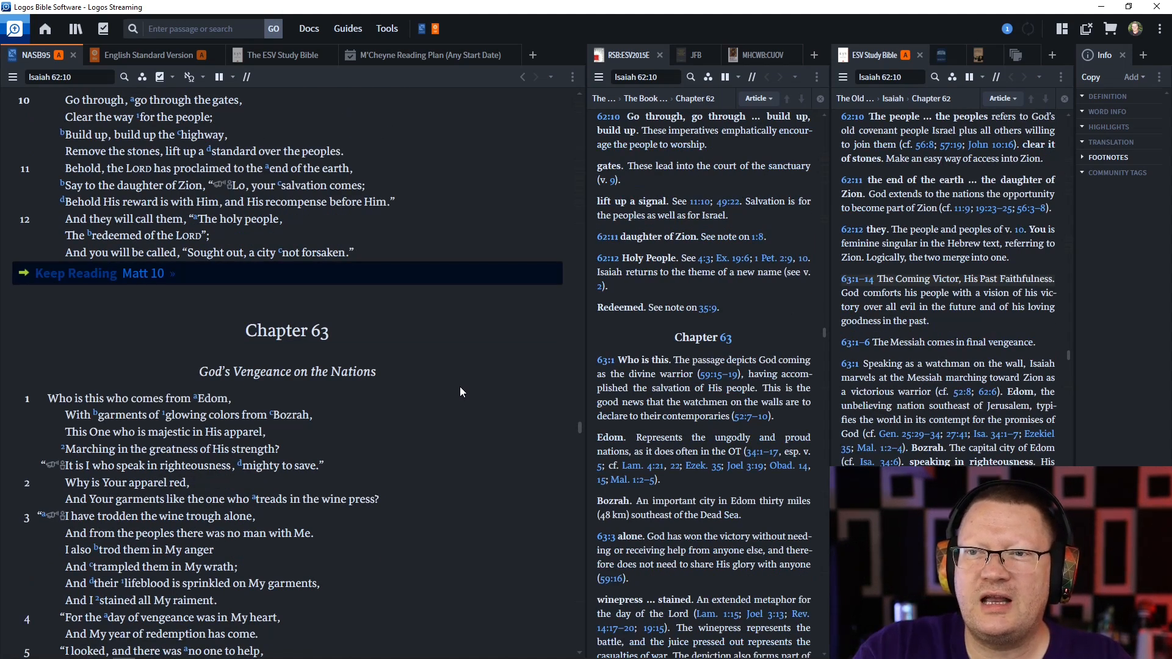
scroll("down", 3)
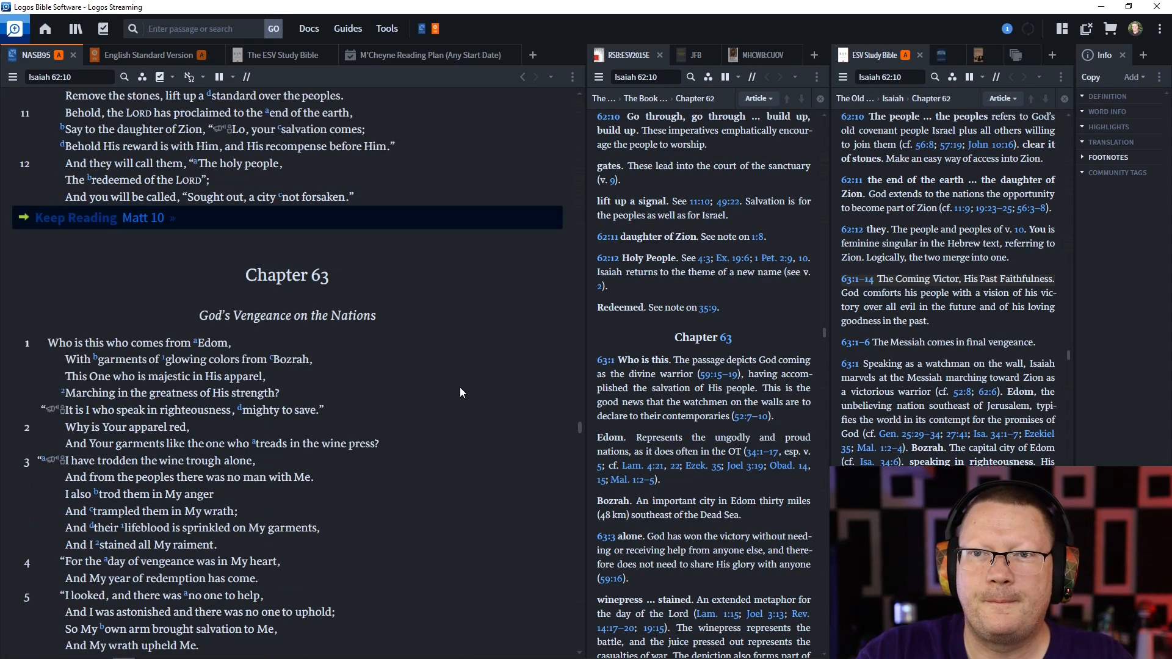
mouse_move(469, 389)
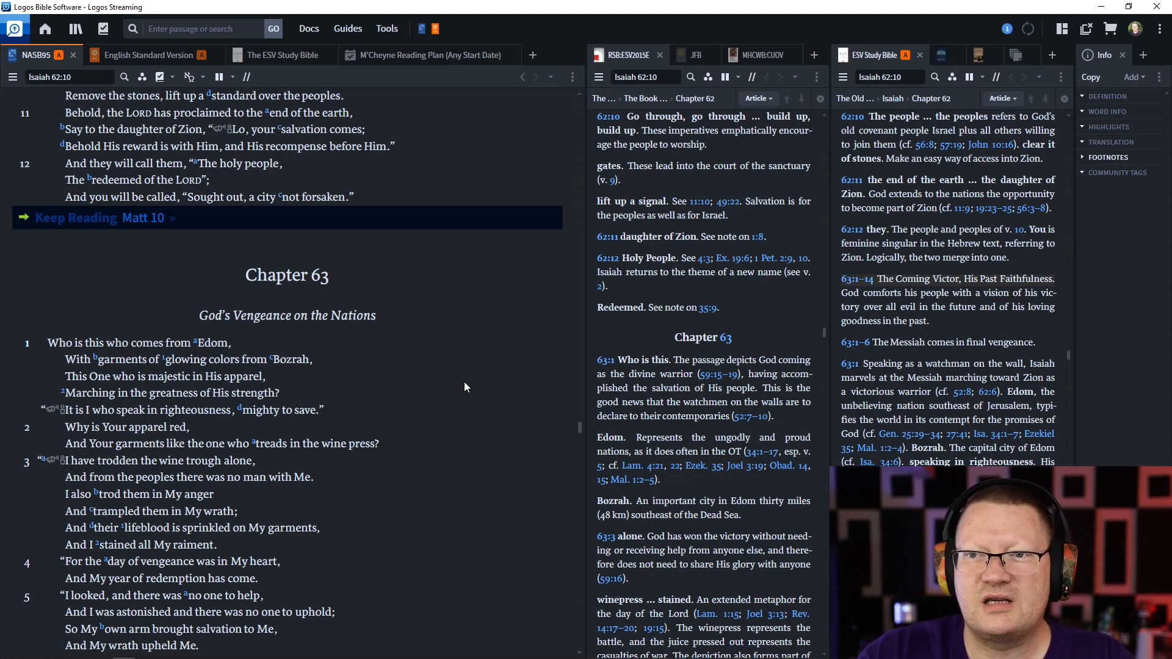
scroll("down", 3)
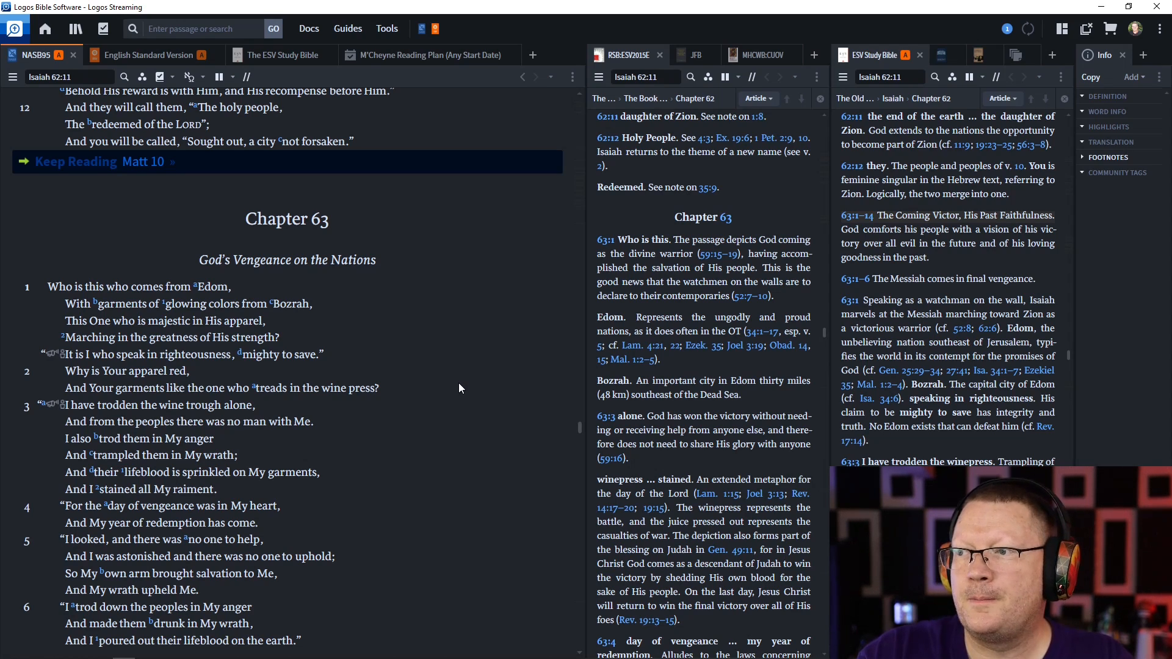
mouse_move(157, 172)
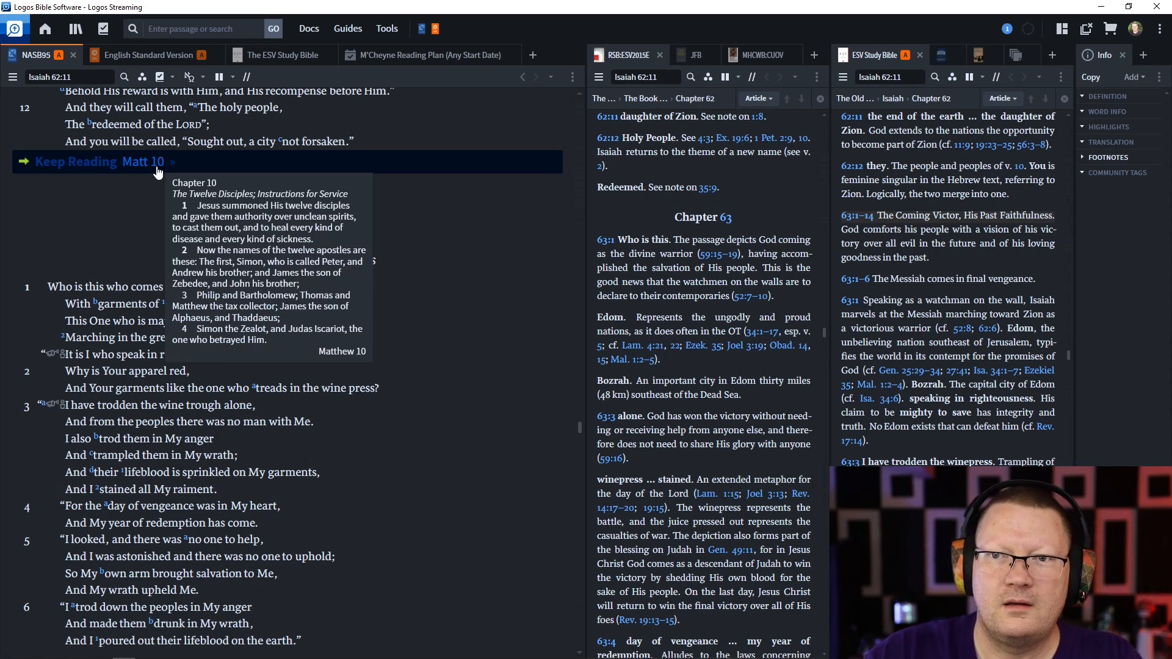
Load the Matthew 10 reading and begin reading from verse 3 with synced notes.
left_click(115, 162)
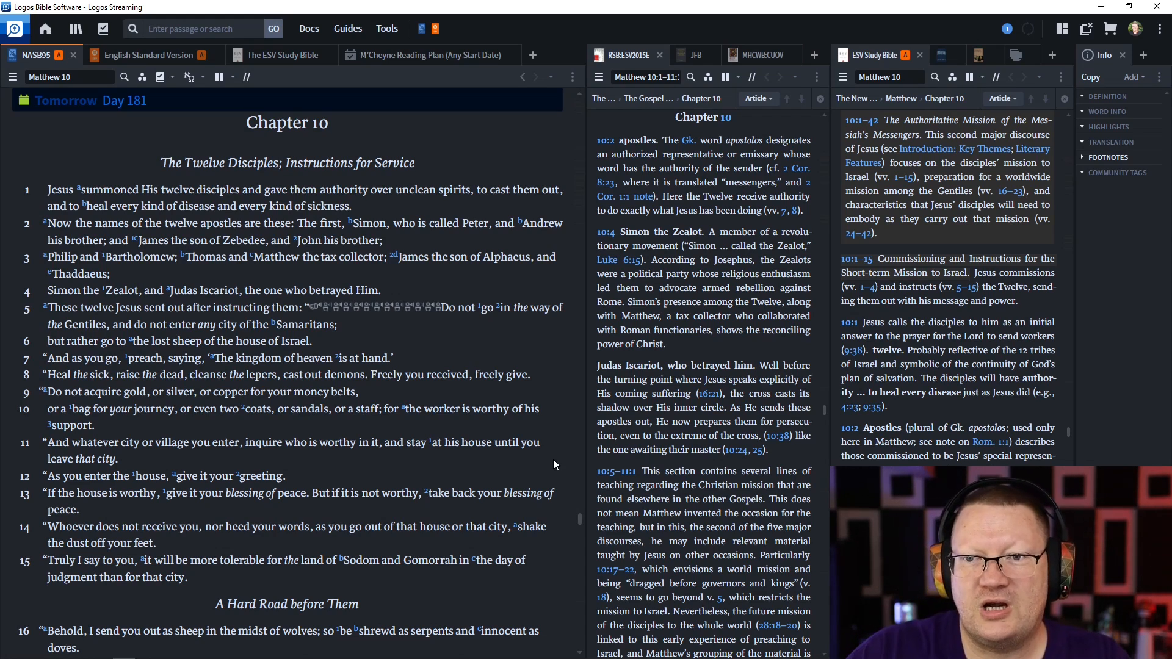
mouse_move(556, 421)
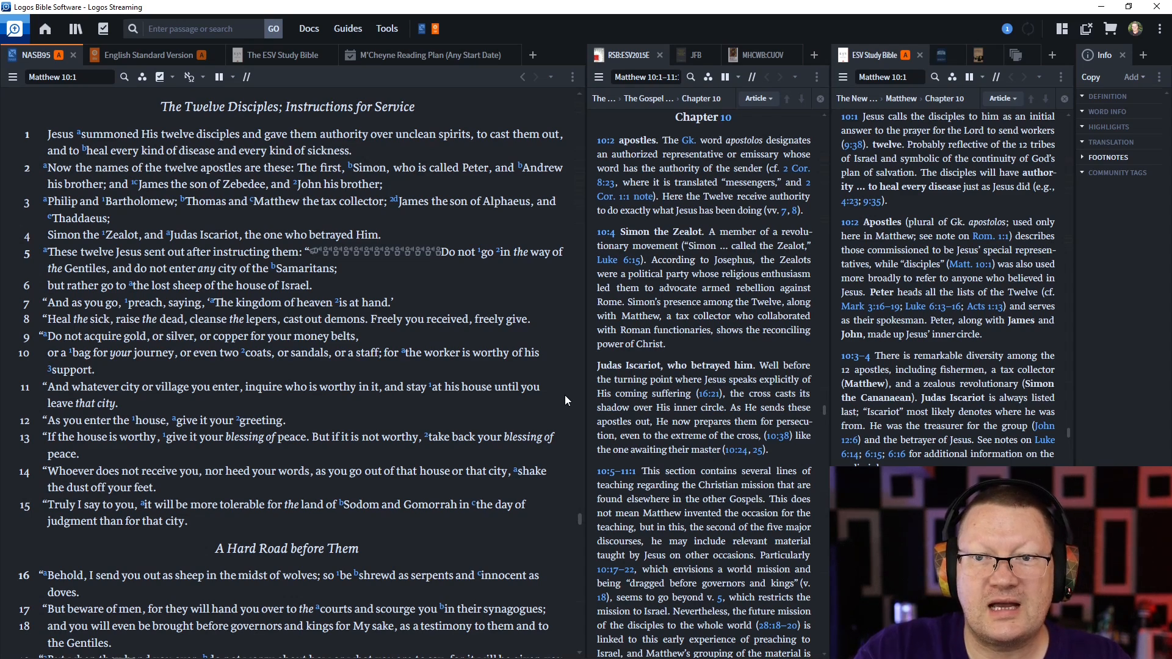
scroll("down", 3)
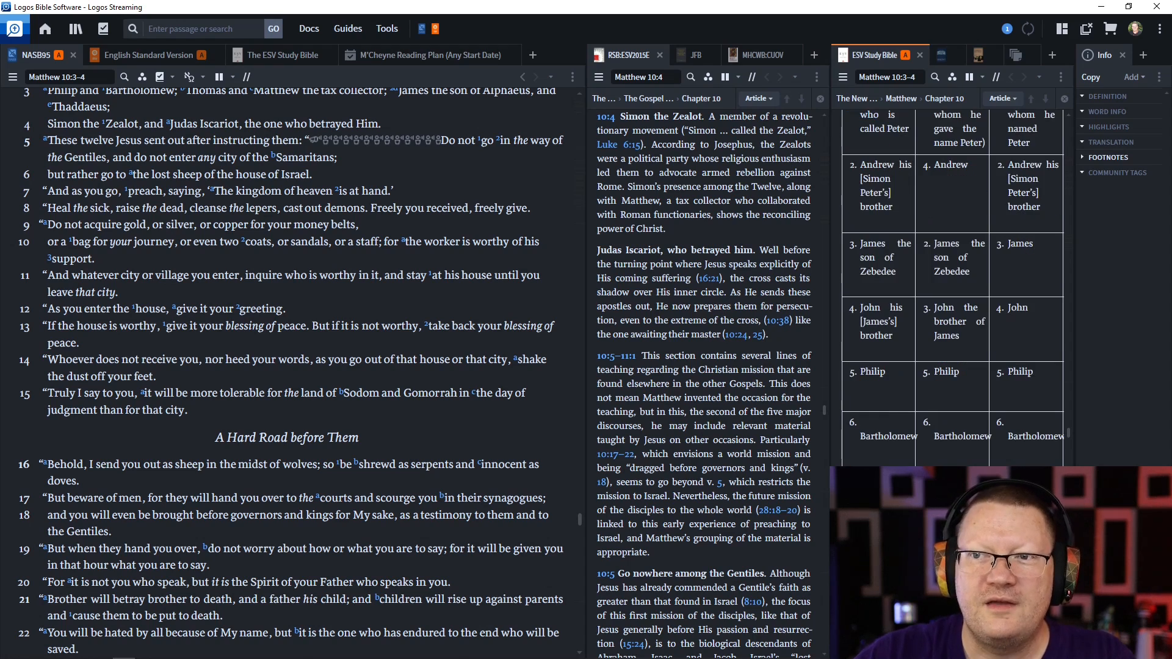
scroll("down", 3)
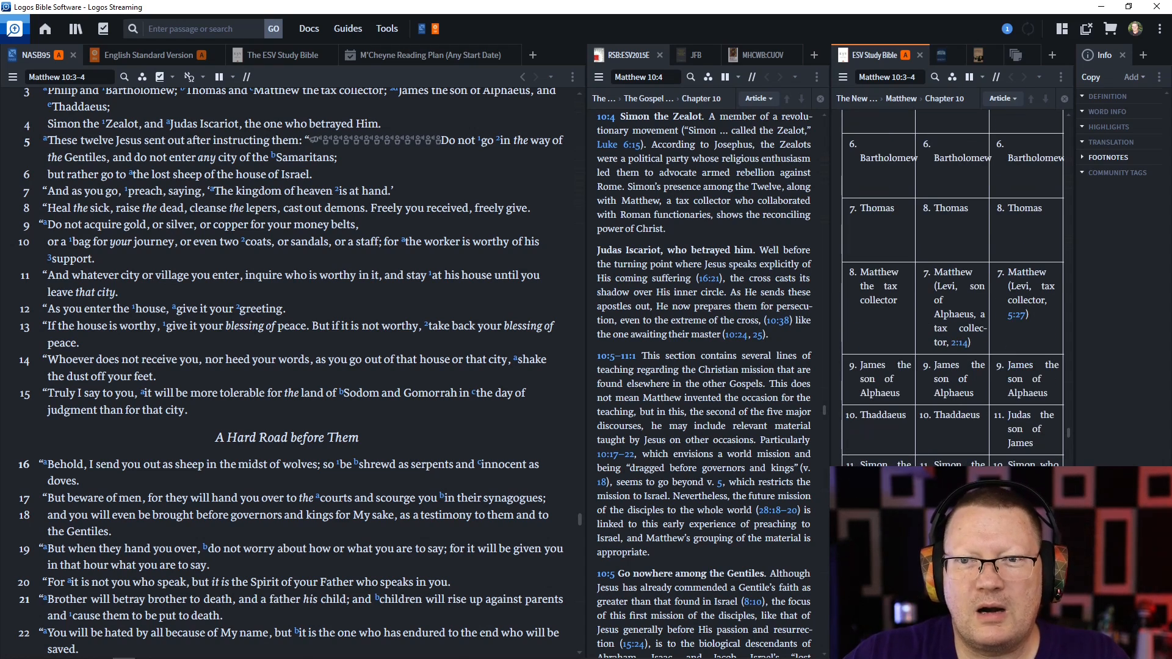
scroll("down", 3)
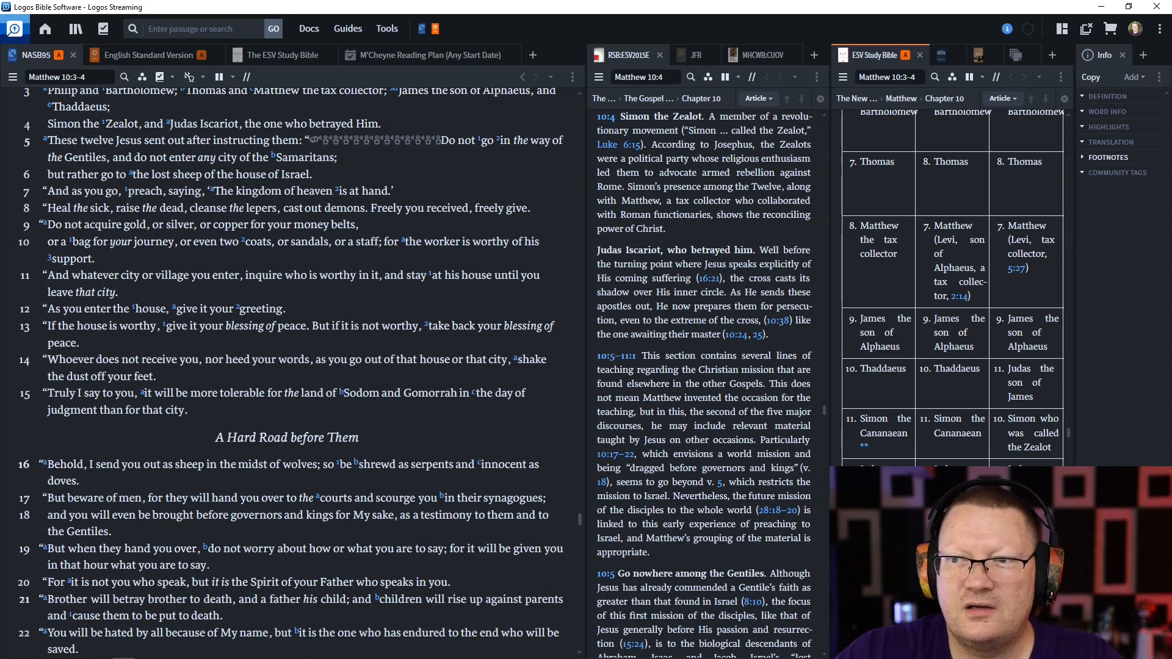
scroll("down", 3)
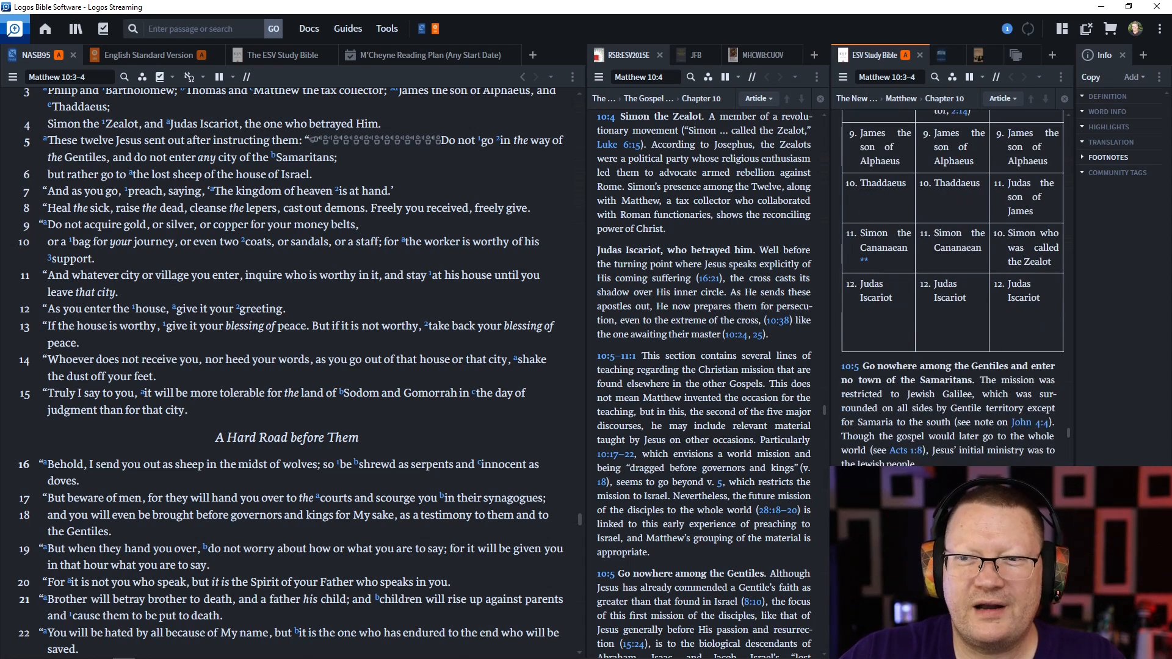
scroll("down", 3)
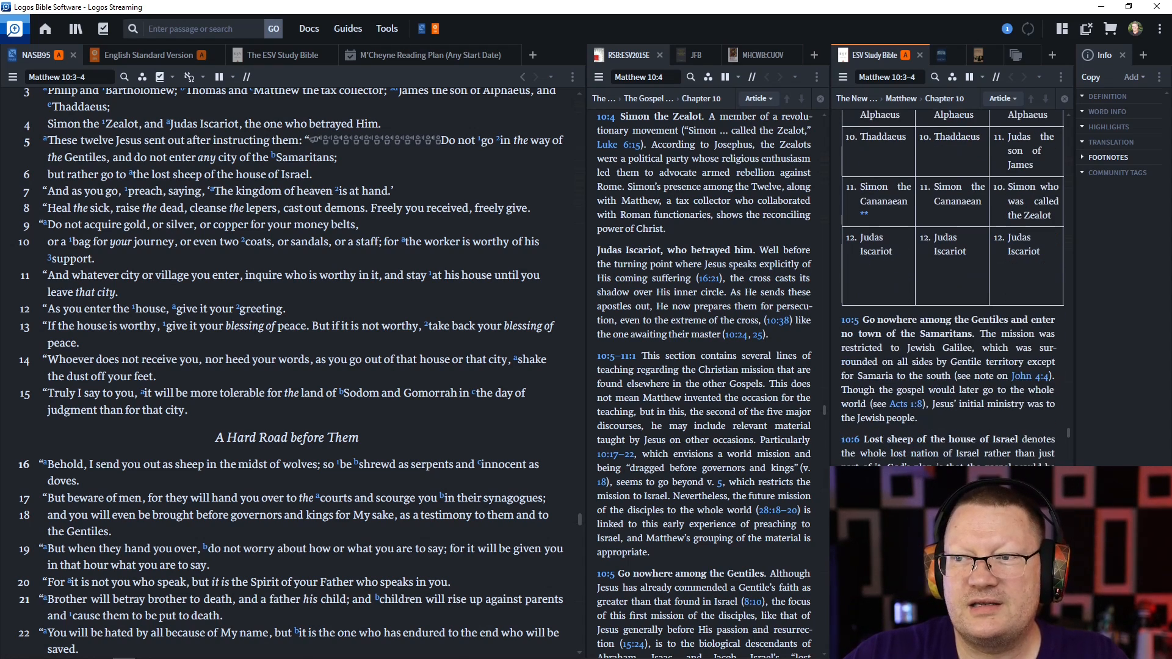
scroll("down", 3)
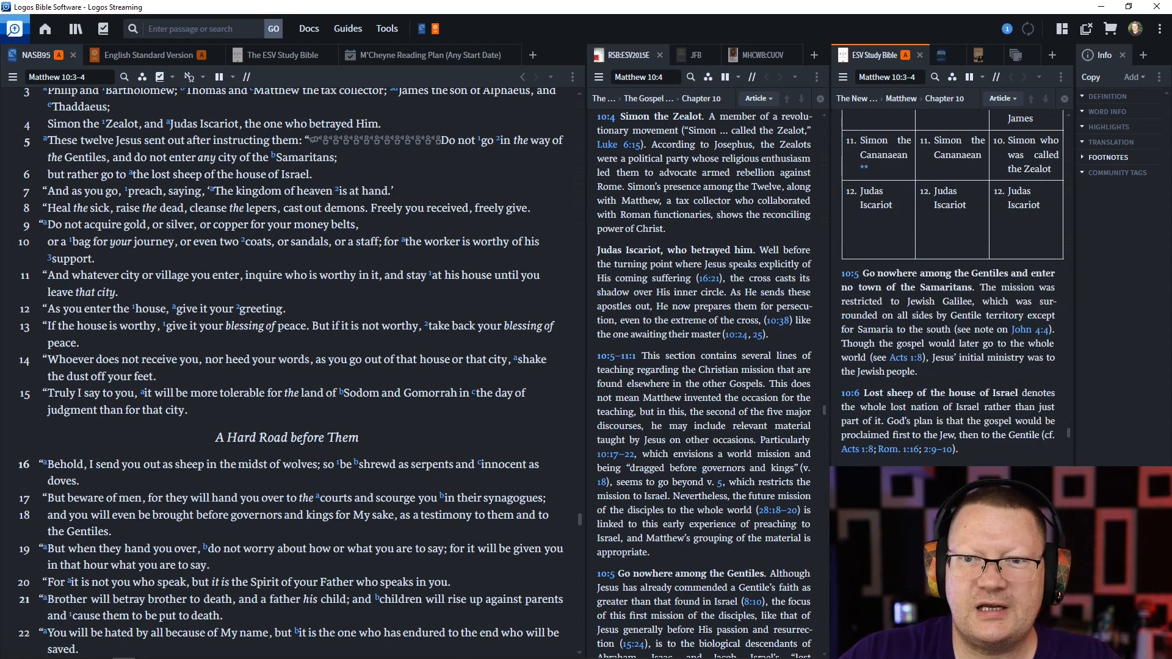
Read Matthew 10 on to verse 16, with both commentaries reaching 10:16–23.
scroll("down", 3)
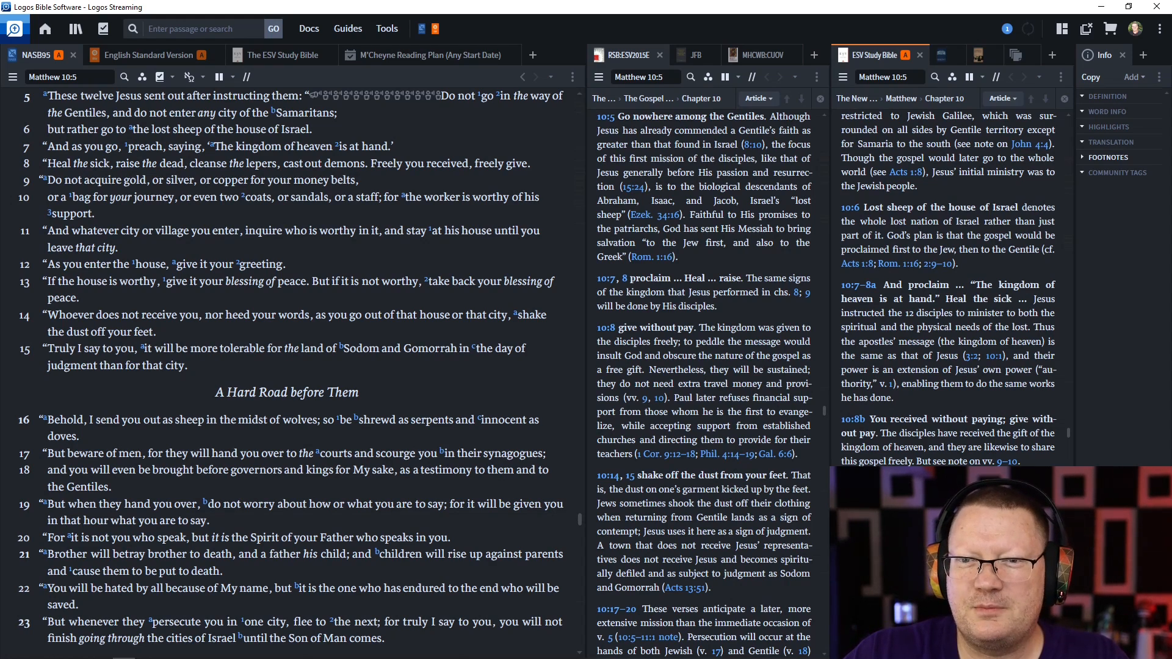
scroll("down", 3)
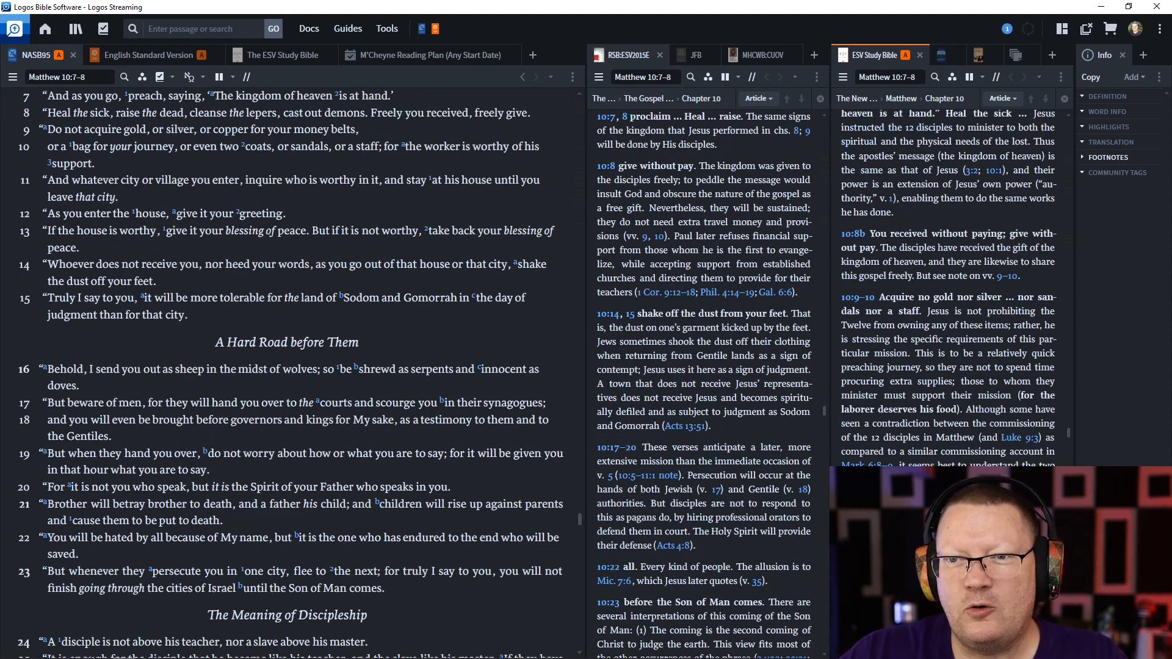
scroll("down", 3)
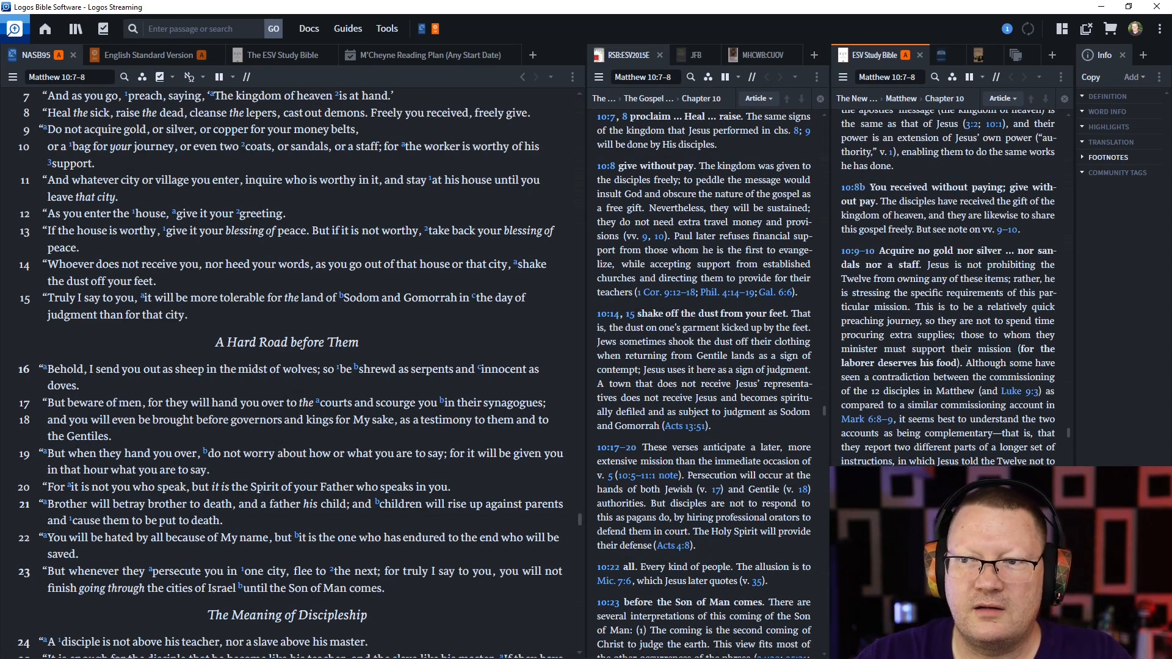
scroll("down", 3)
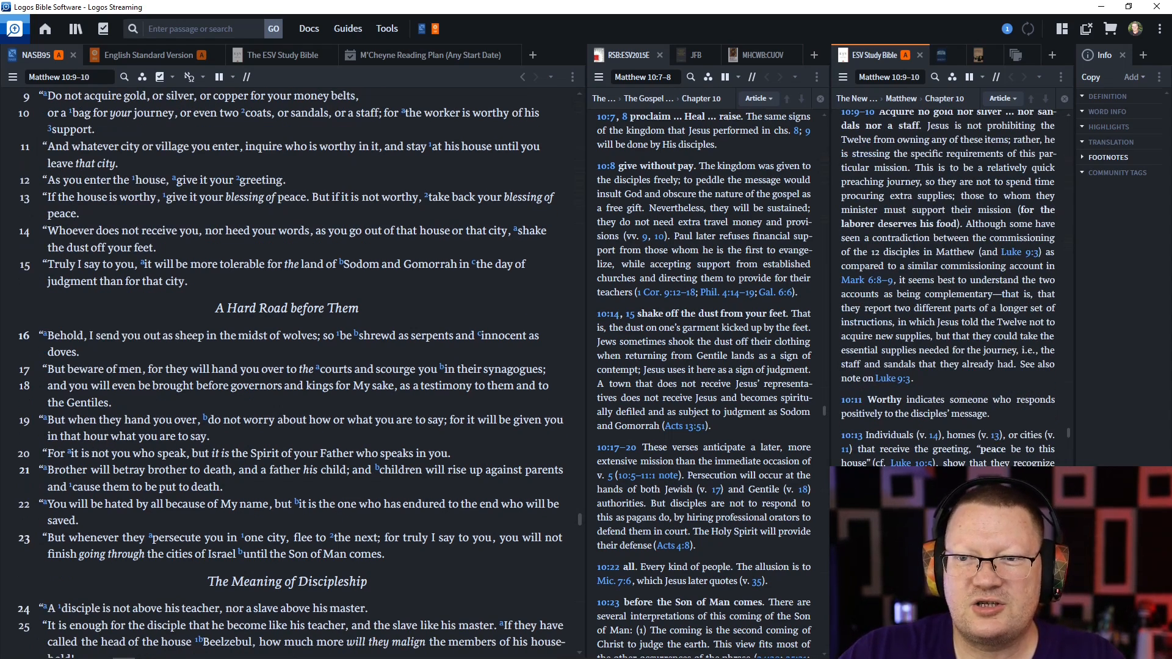
scroll("down", 3)
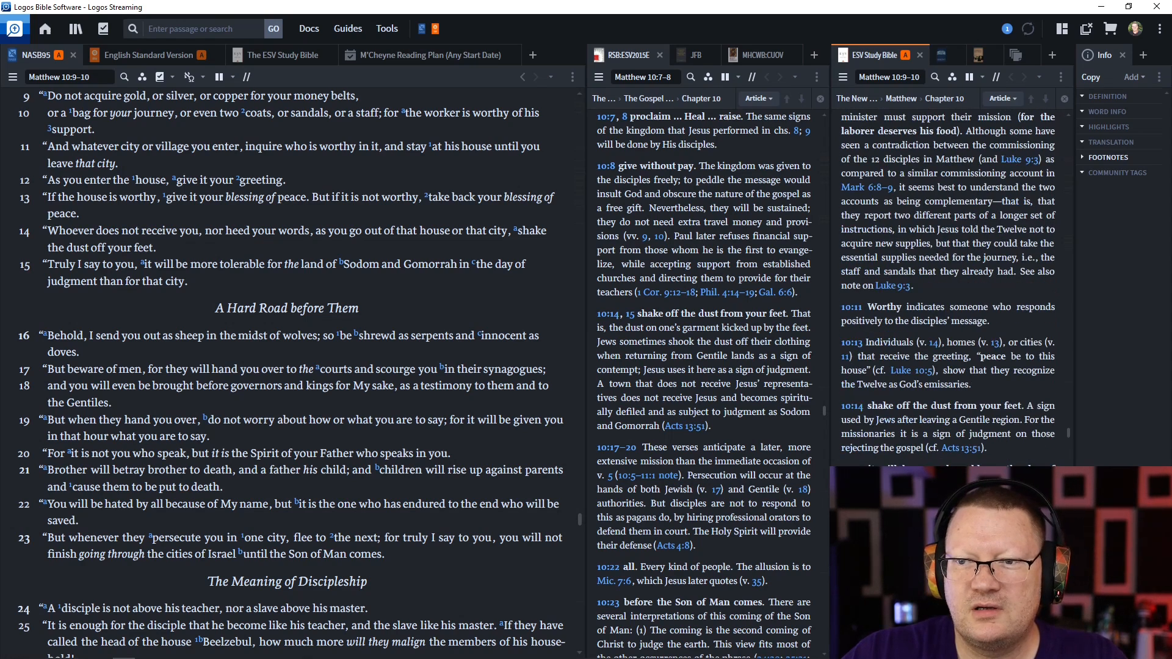
scroll("down", 3)
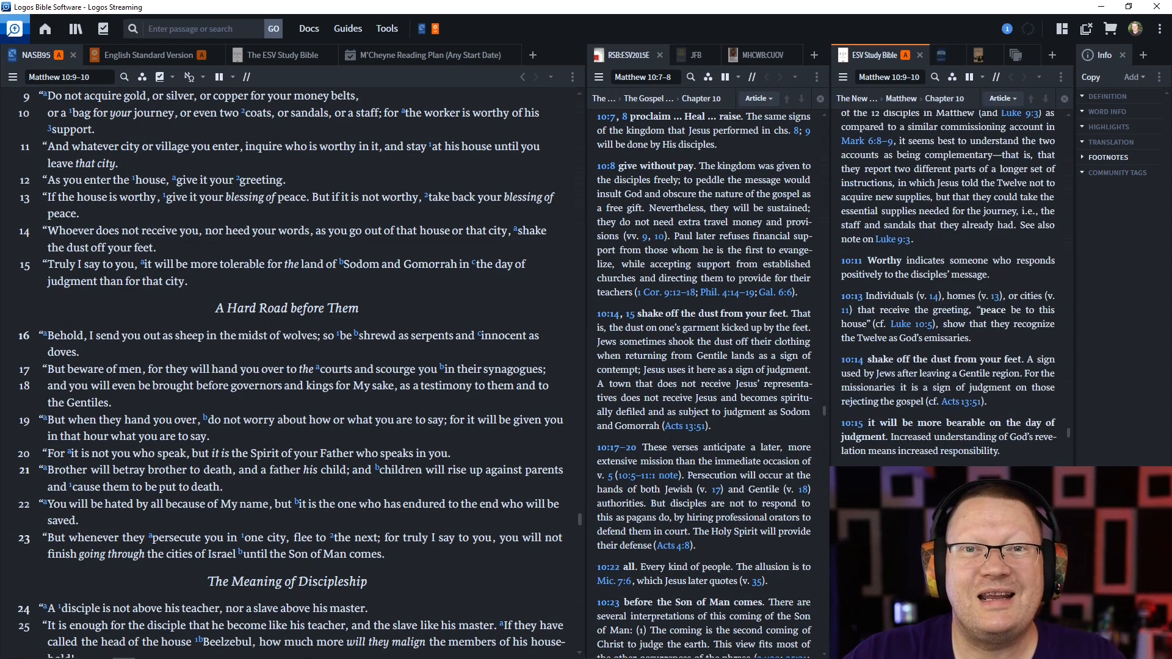
scroll("down", 3)
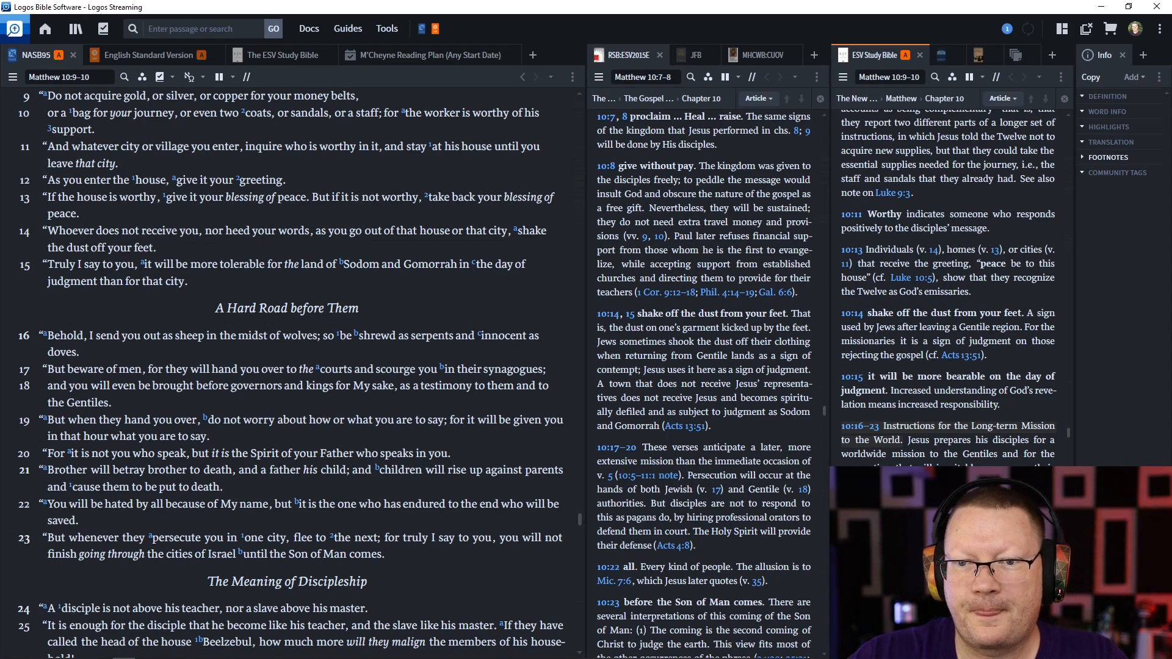
scroll("down", 3)
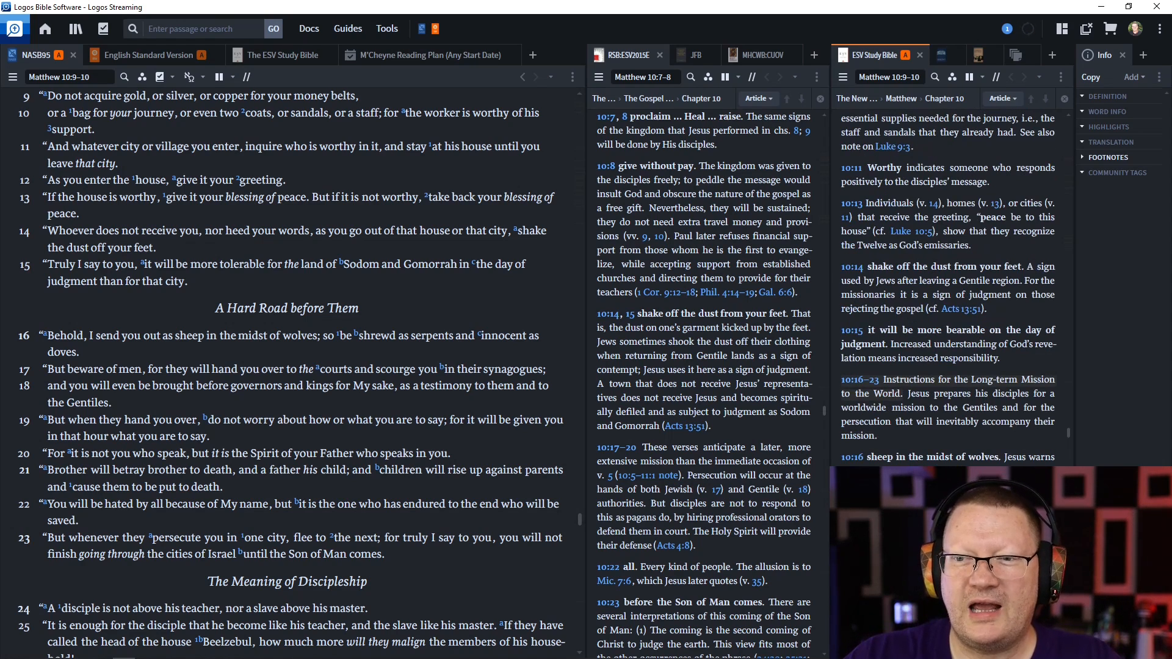
scroll("down", 3)
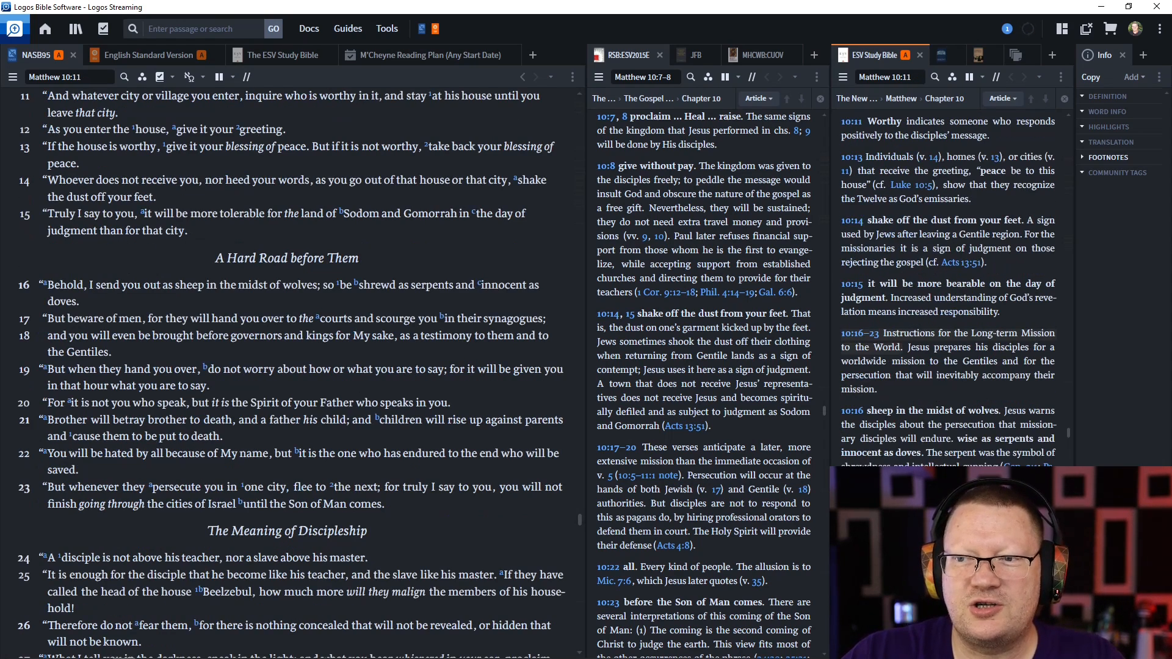
scroll("down", 3)
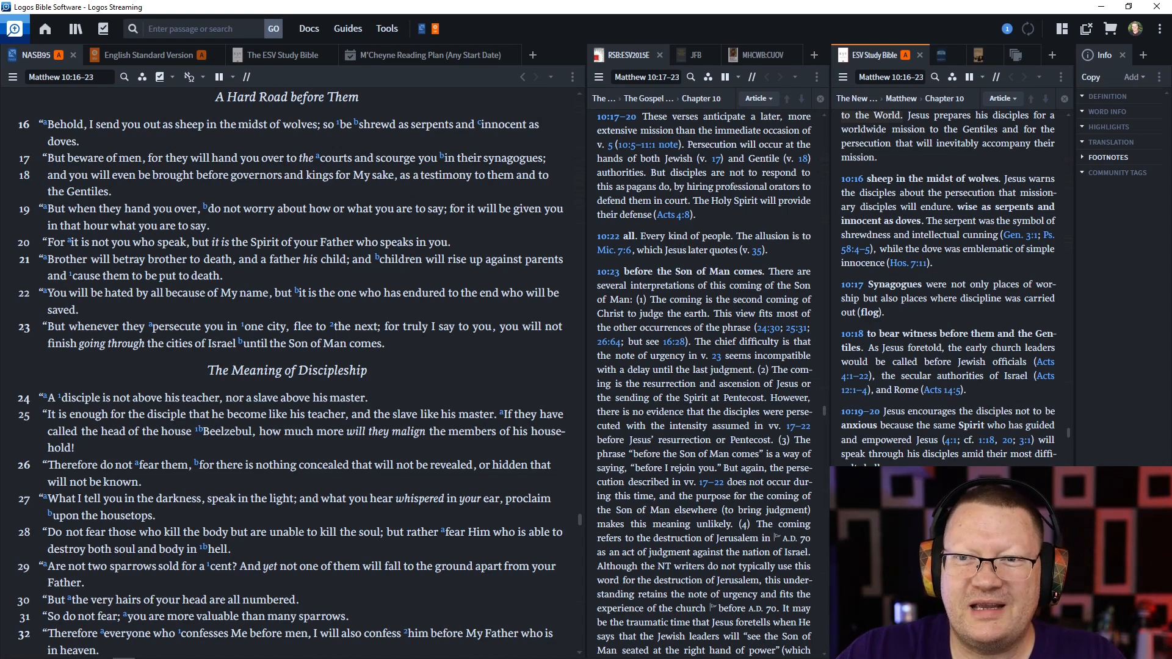
Read Matthew 10 to verse 22, bringing both commentaries to their 10:22–23 notes.
scroll("down", 3)
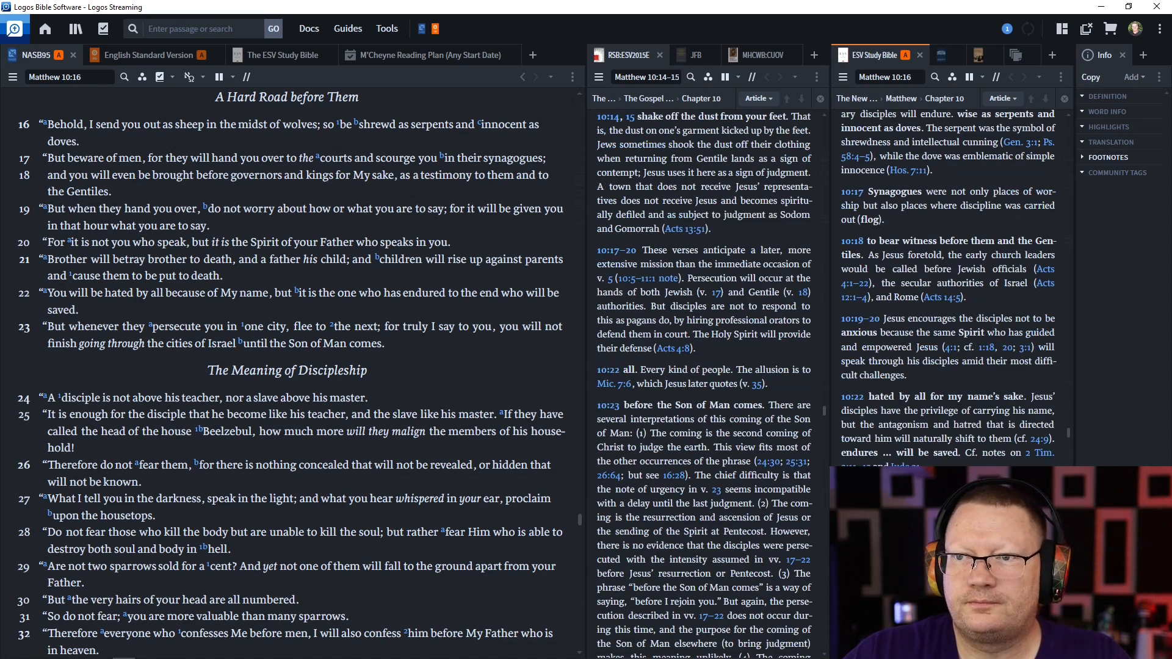
scroll("down", 3)
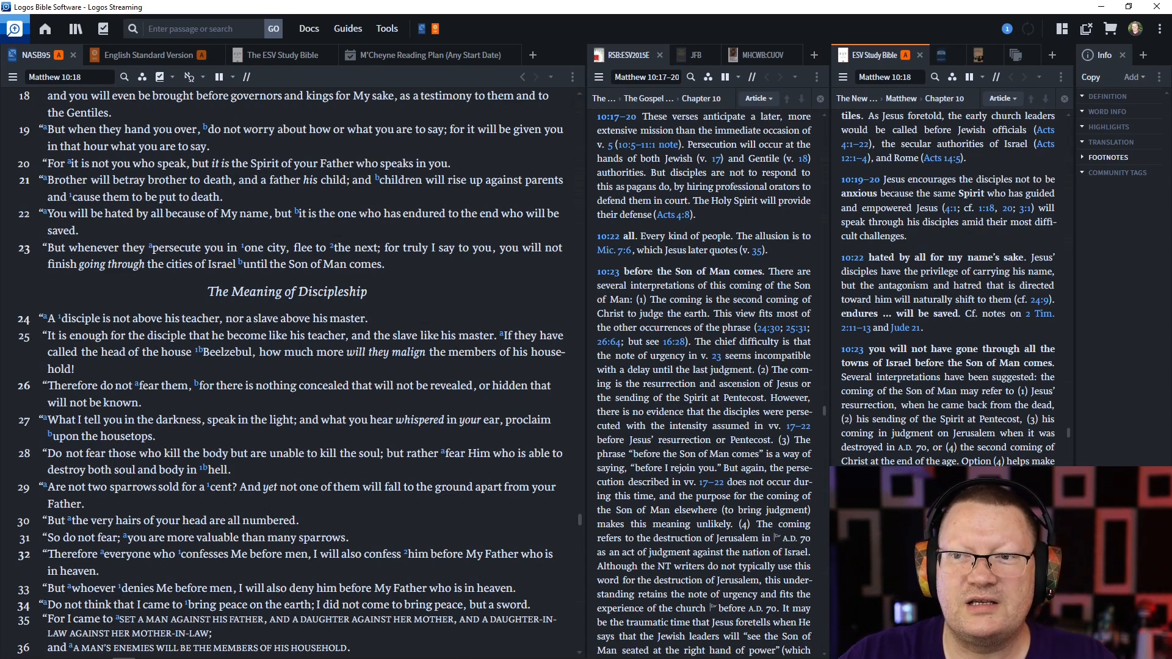
scroll("down", 3)
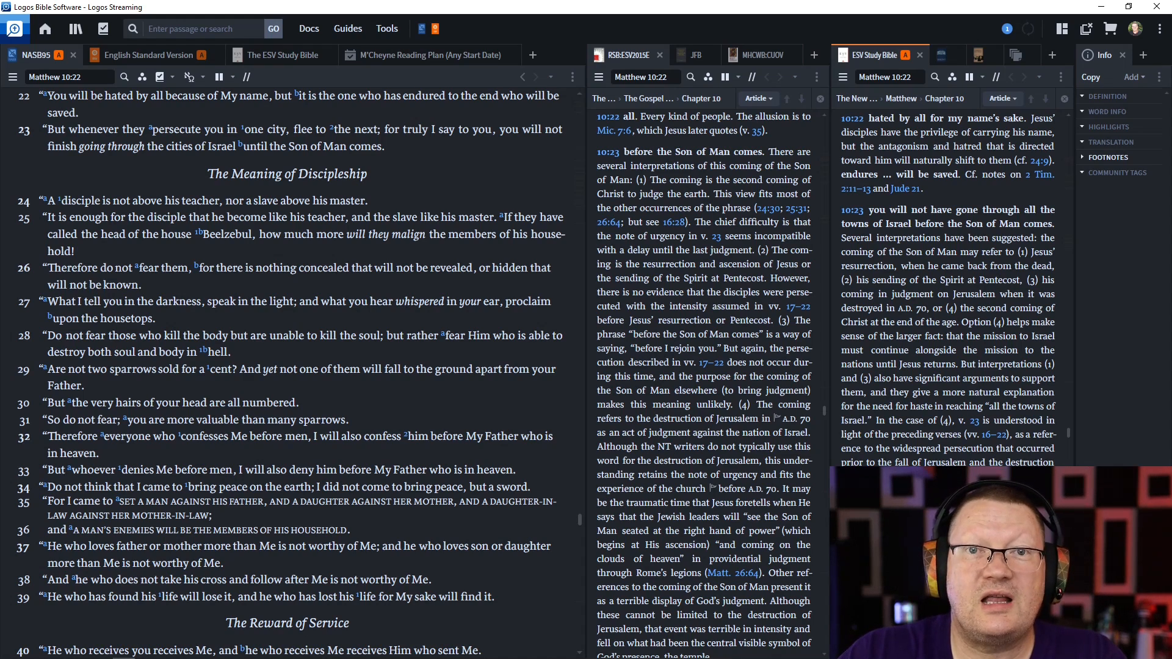
Read Matthew 10:25 through verse 42, with the Beelzebul notes on 10:25 synced.
scroll("down", 3)
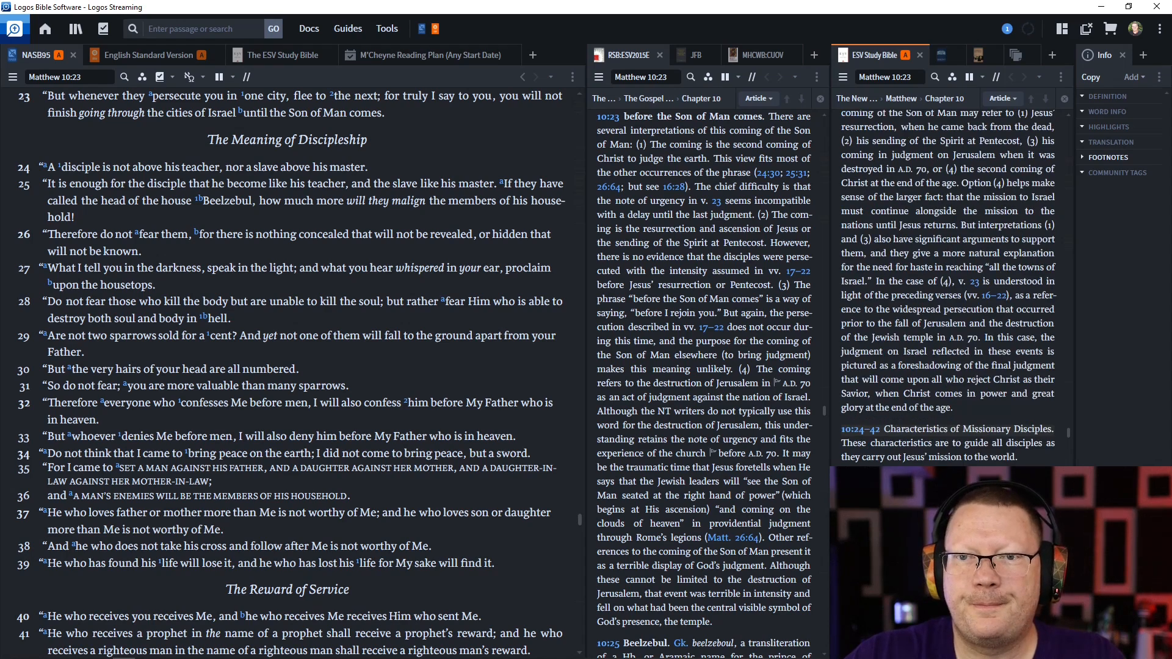
scroll("down", 3)
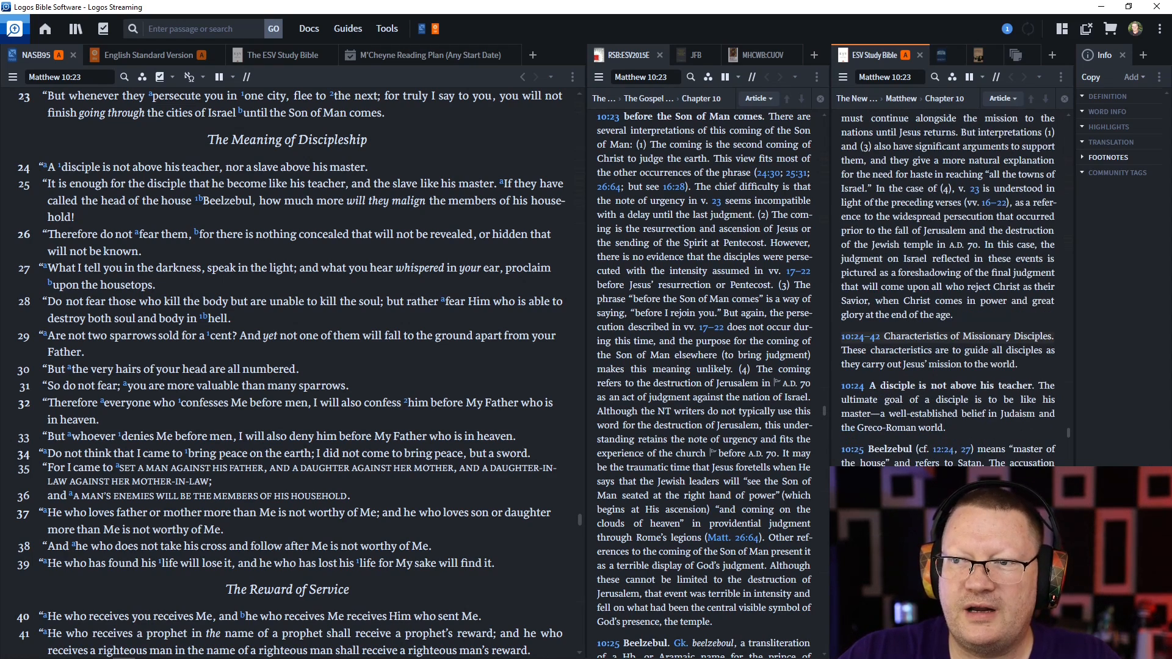
scroll("down", 3)
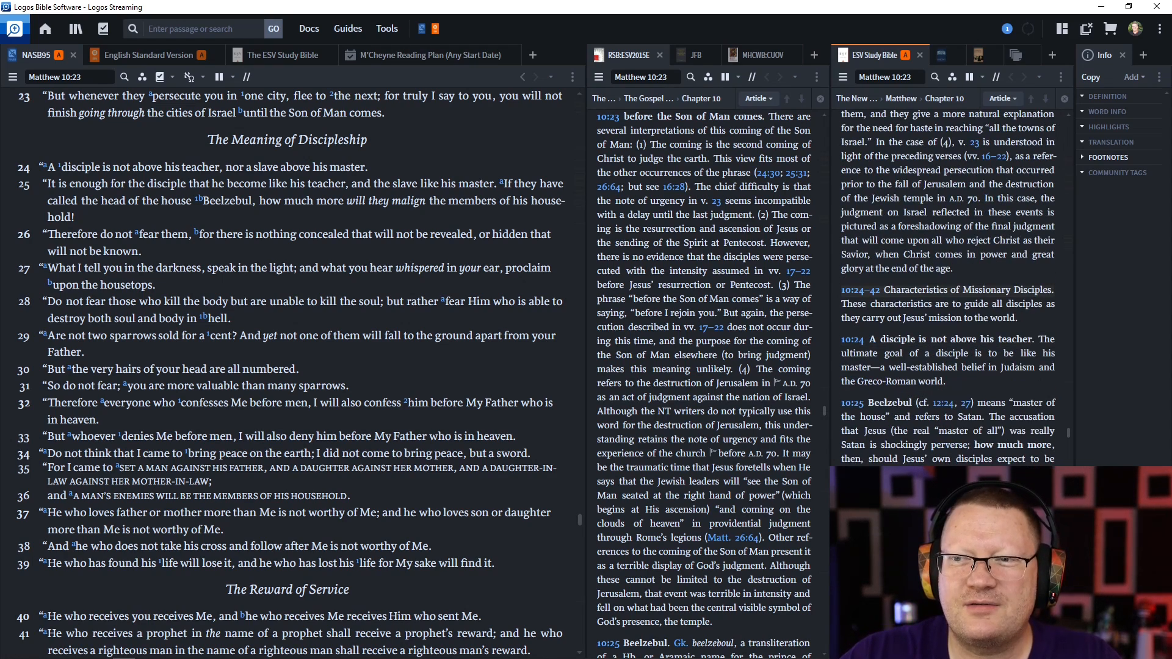
scroll("down", 3)
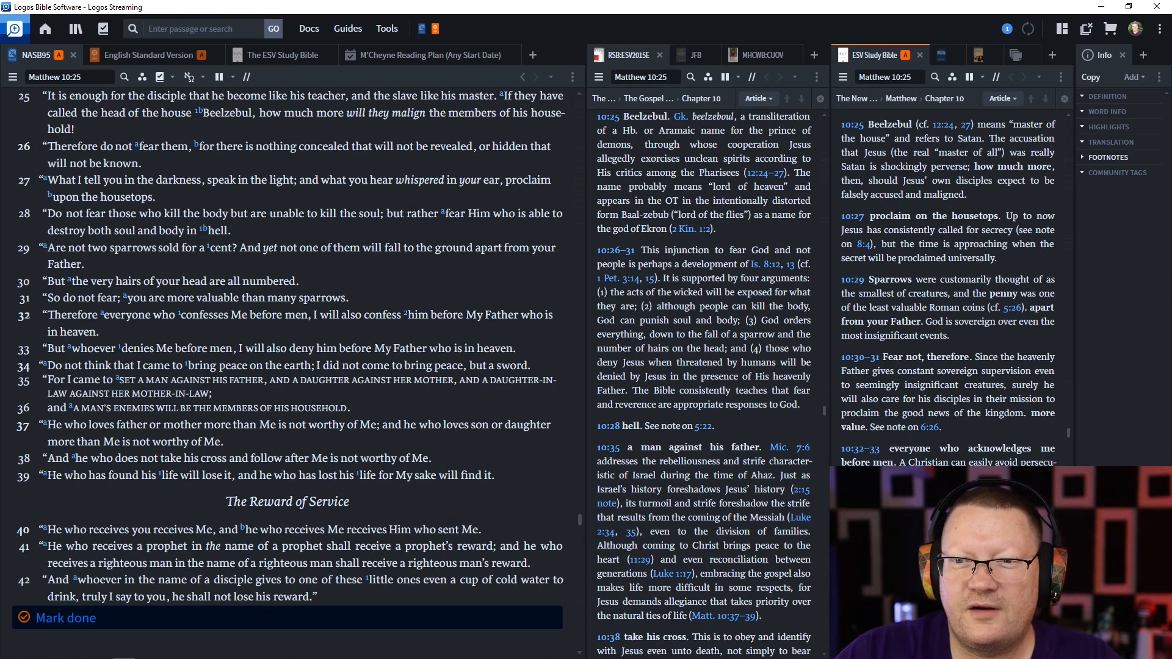
Scroll through Matthew 10:38–42 into chapter 11 with RSB and ESV Study Bible notes synced.
scroll("down", 3)
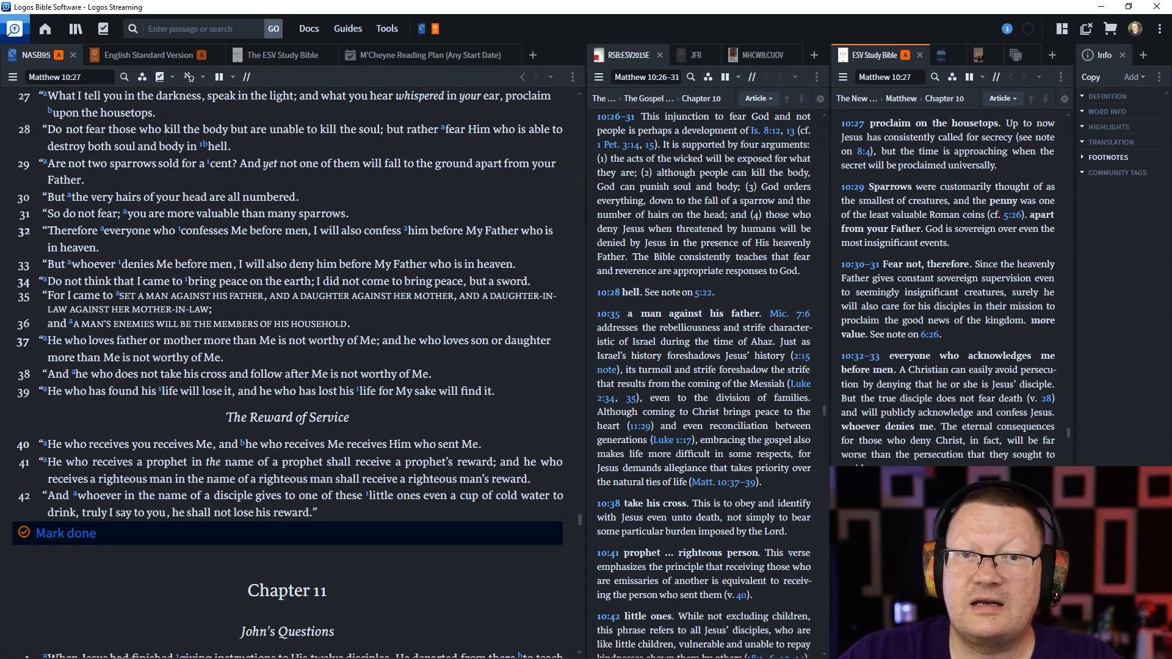
scroll("down", 3)
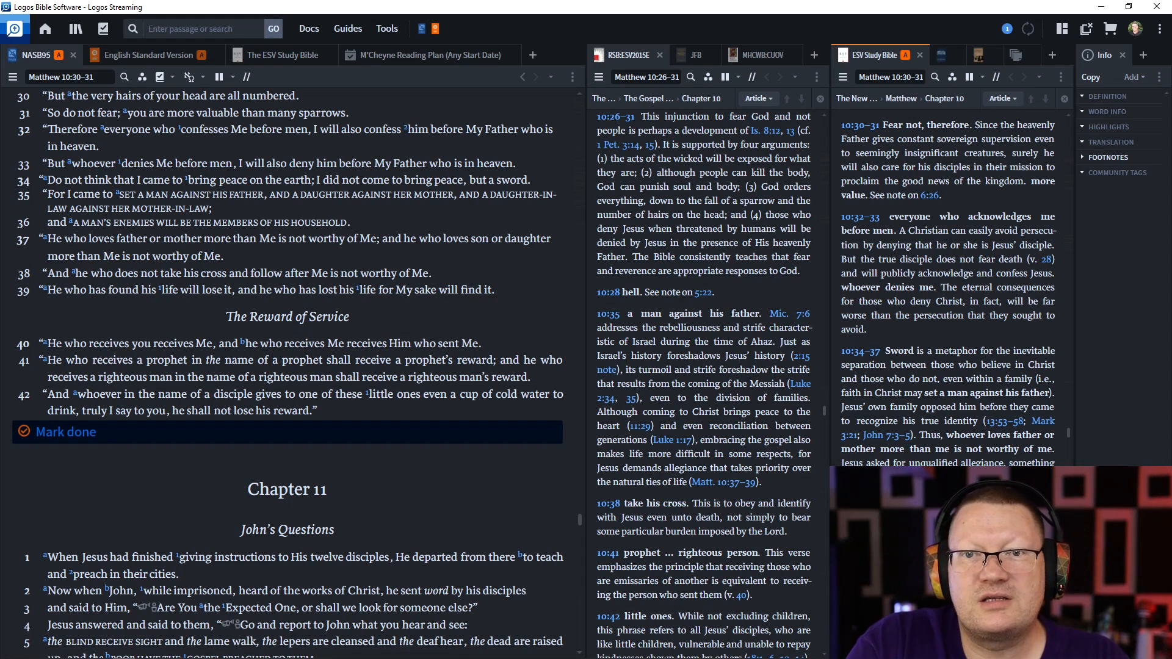
scroll("down", 3)
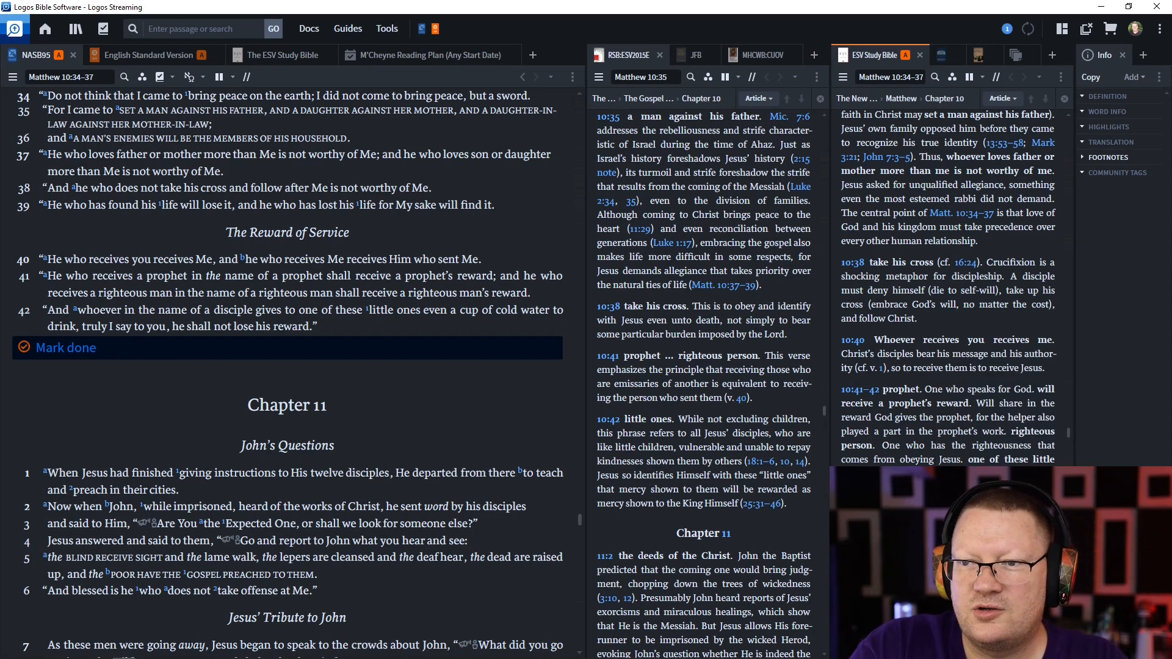
scroll("down", 3)
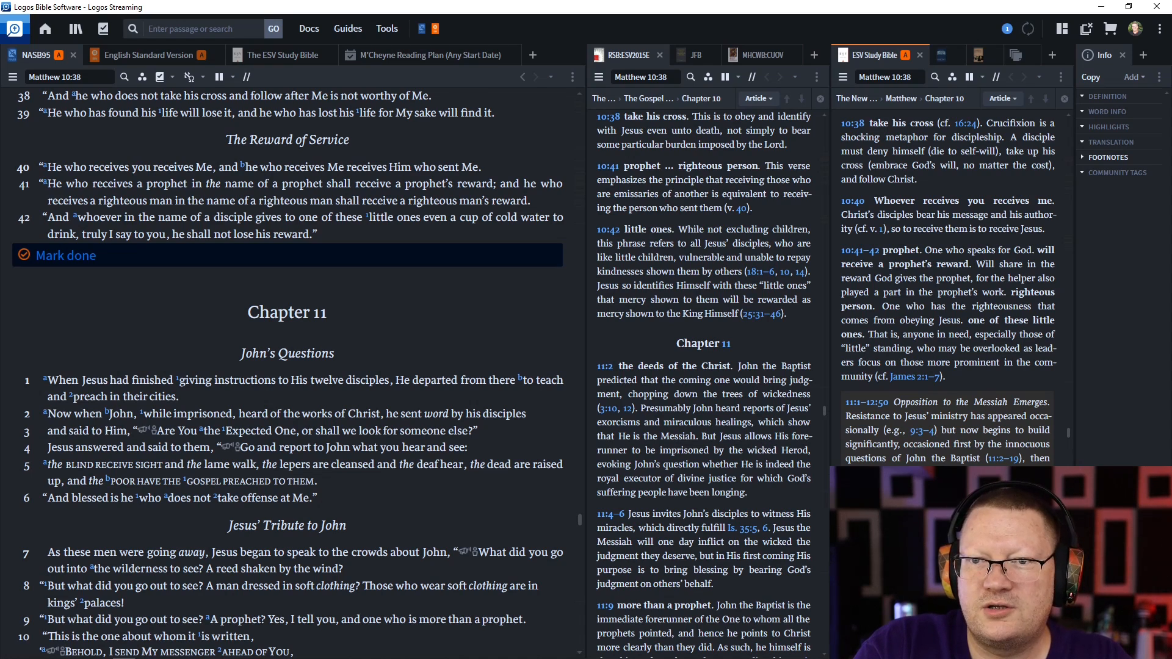
scroll("down", 3)
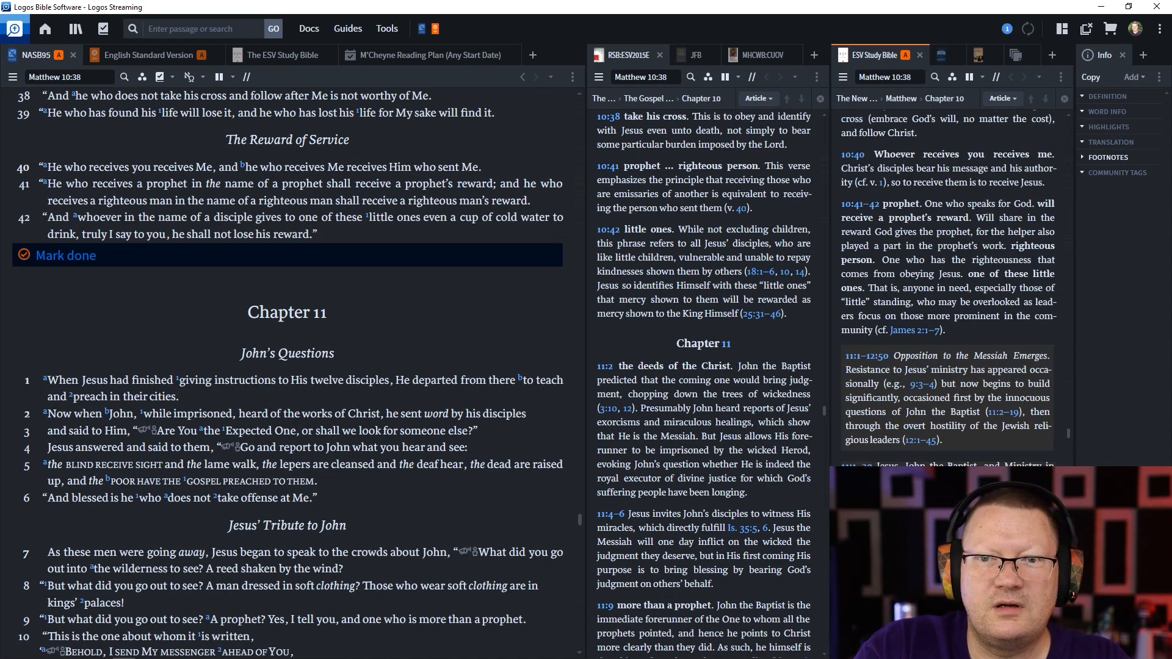